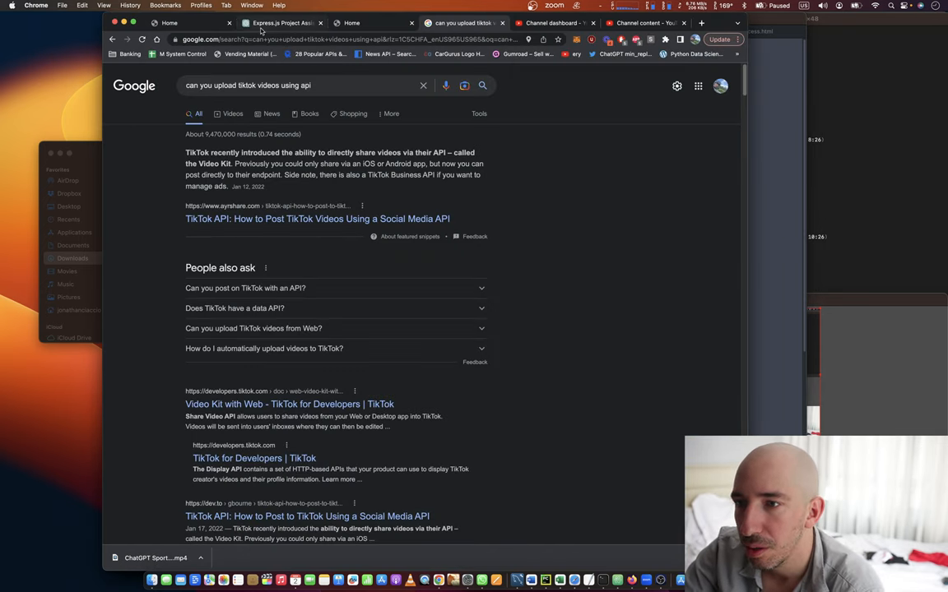
# Send index.html asking for a Sign In form that checks username and password against the users table.
pyautogui.click(279, 23)
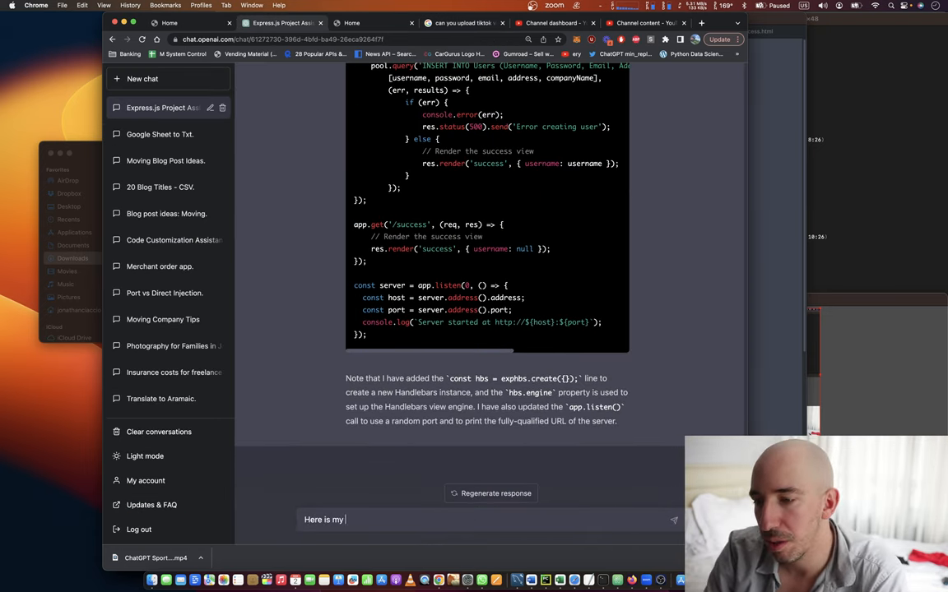
pyautogui.write('index.html file.')
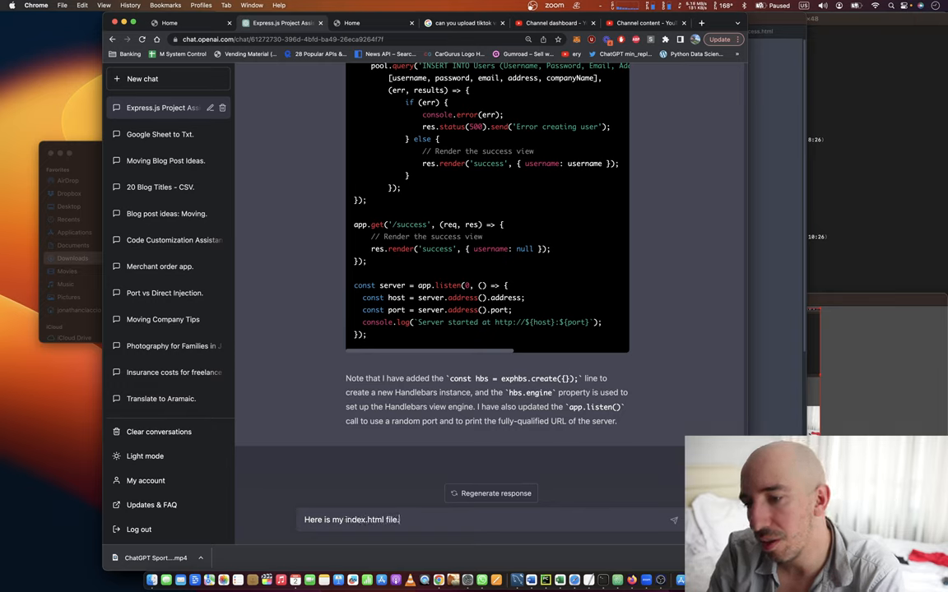
pyautogui.write('I want to add a')
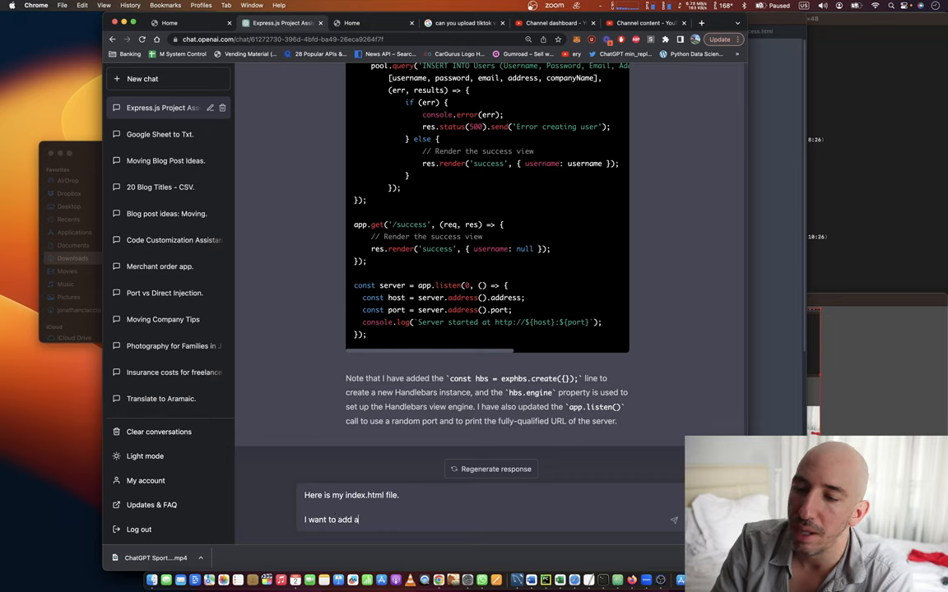
pyautogui.write('"Sign U')
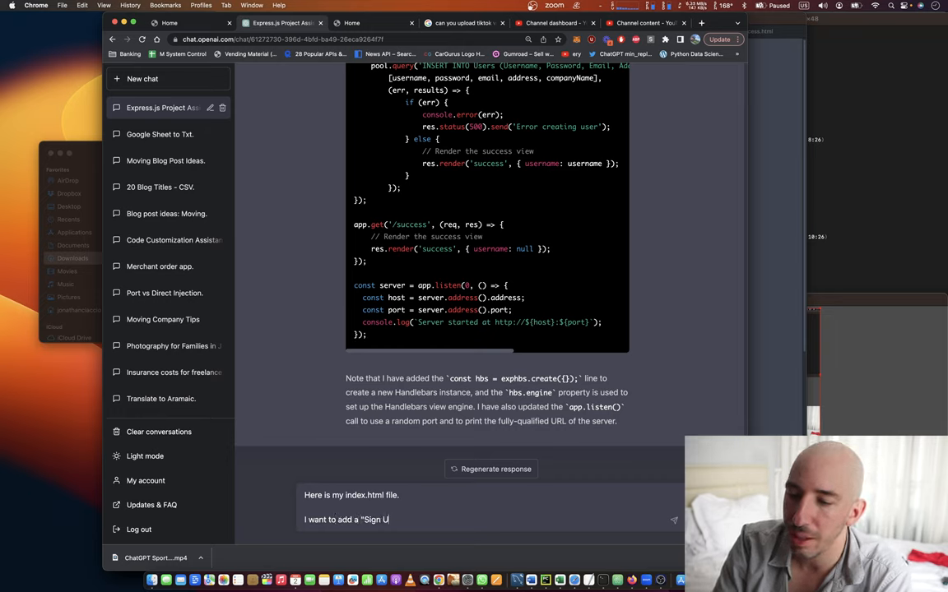
pyautogui.write('IN')
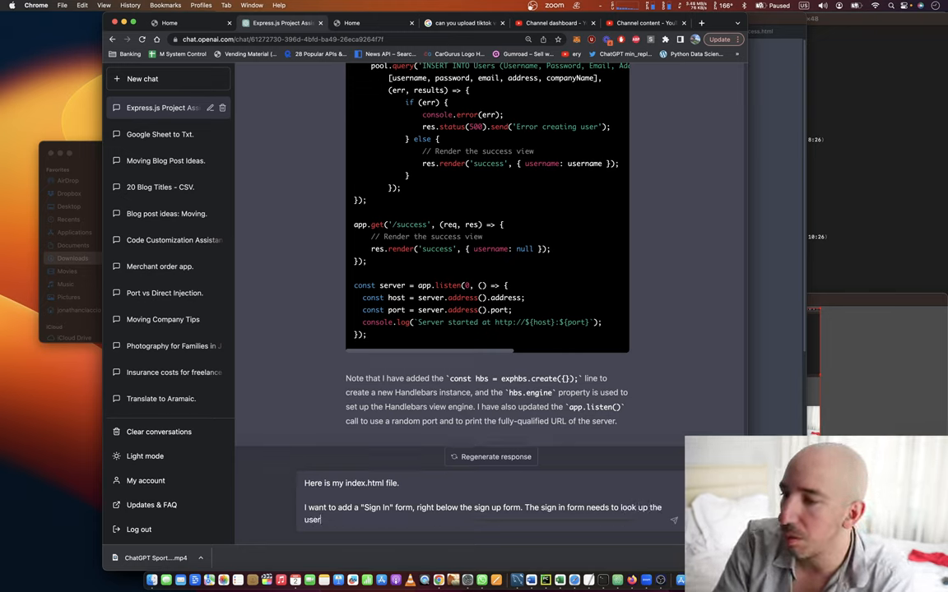
pyautogui.write('in')
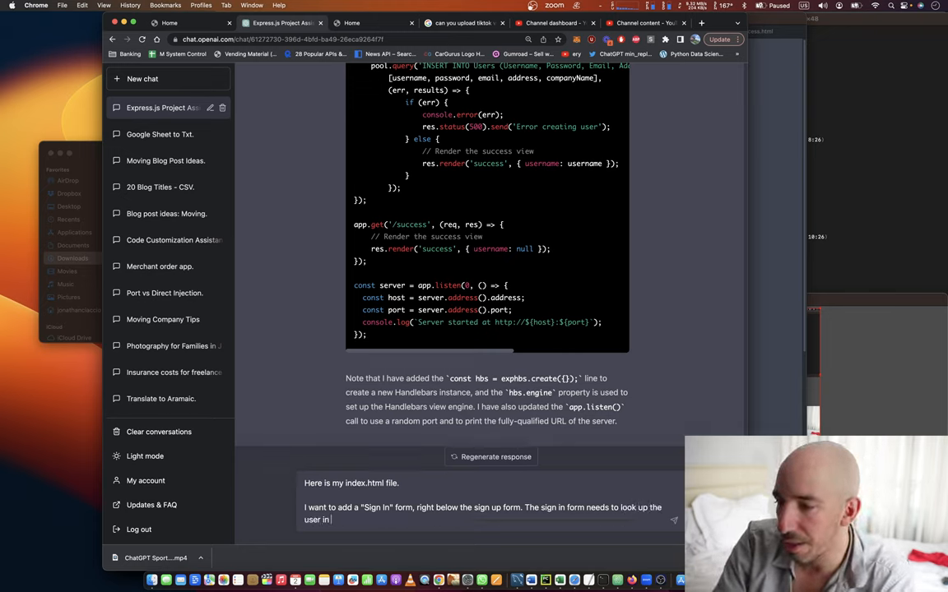
pyautogui.write('the')
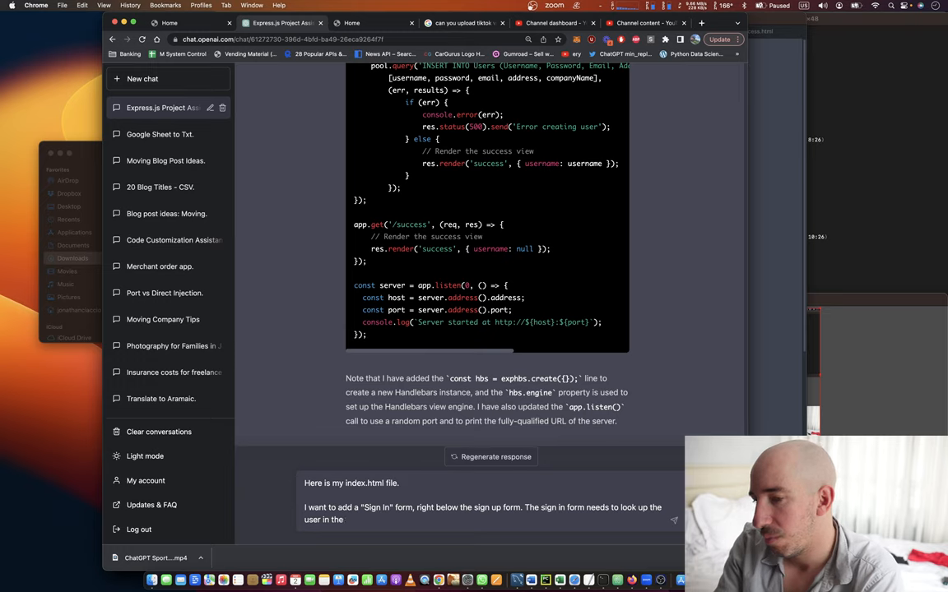
pyautogui.write('users')
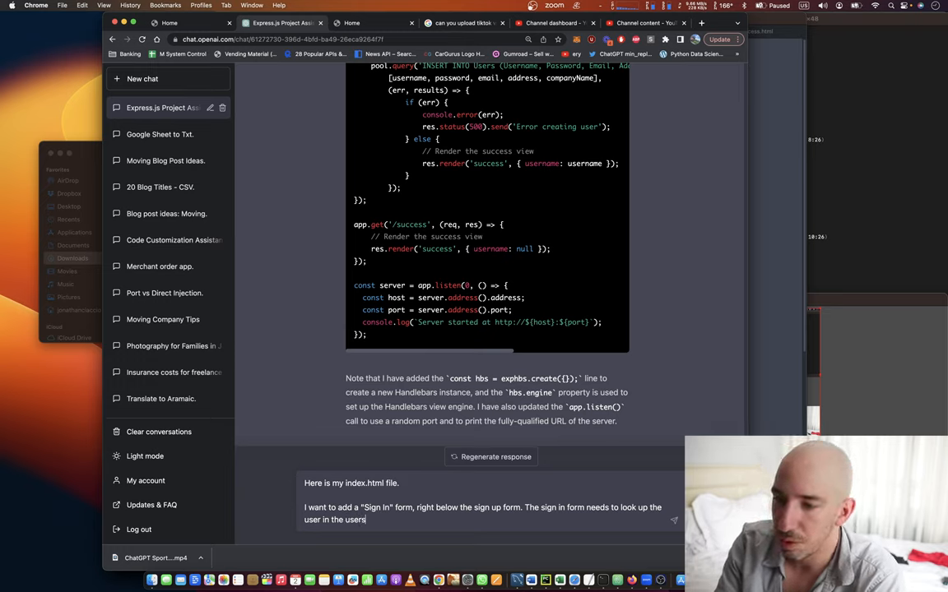
pyautogui.write('table to see if the username and pa')
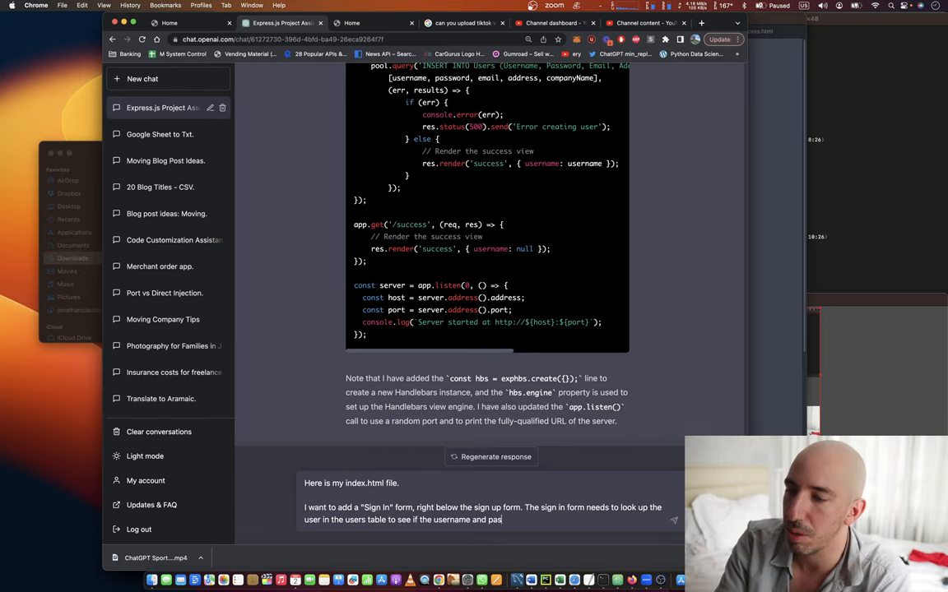
pyautogui.write('sword matches')
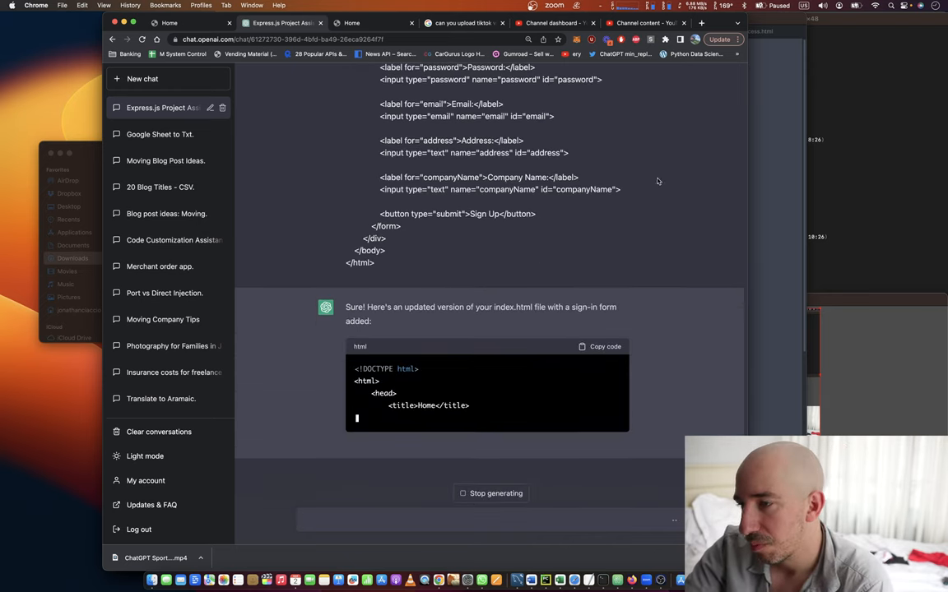
# Scroll through the generated index.html showing the sign-up form followed by the new sign-in form.
pyautogui.scroll(-3)
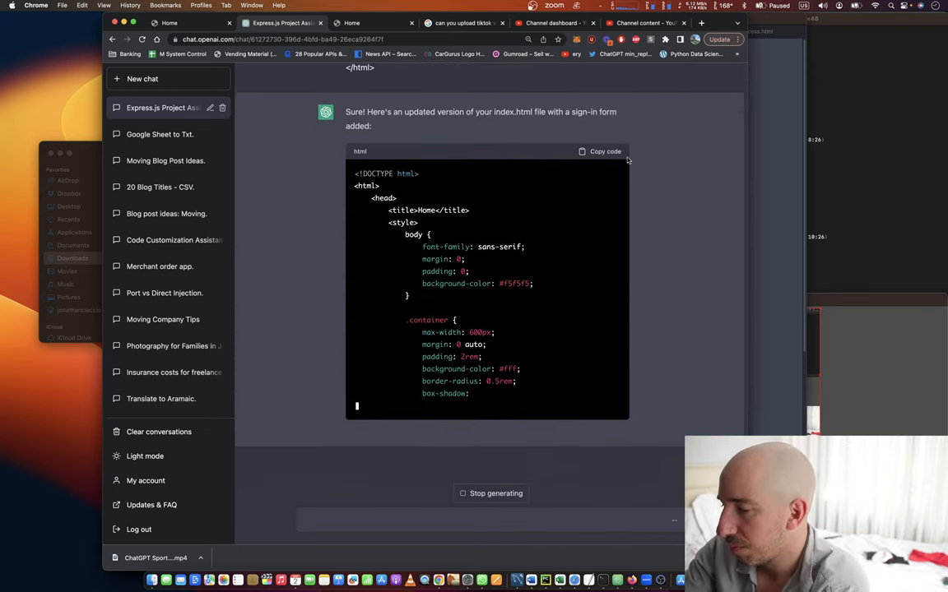
pyautogui.scroll(-3)
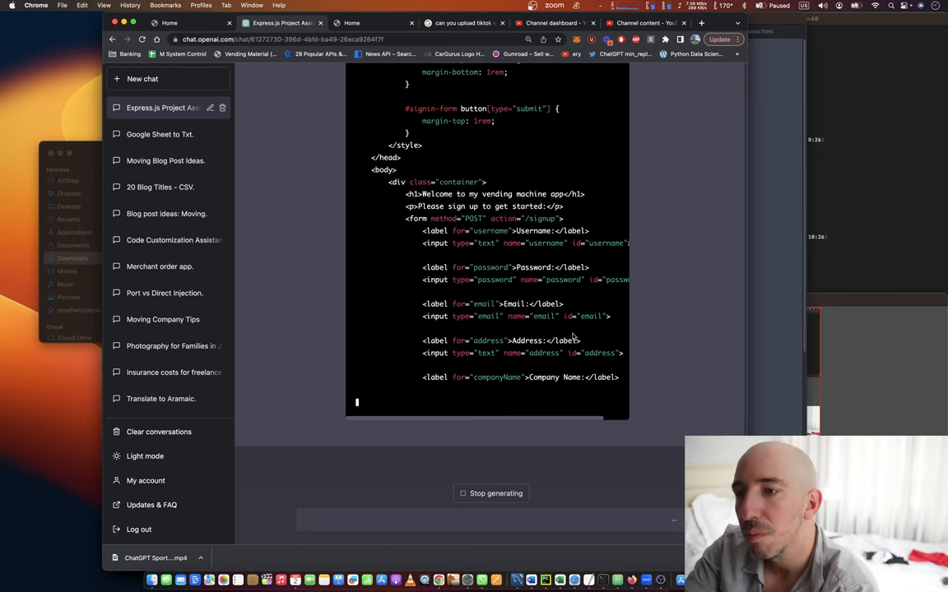
pyautogui.scroll(-3)
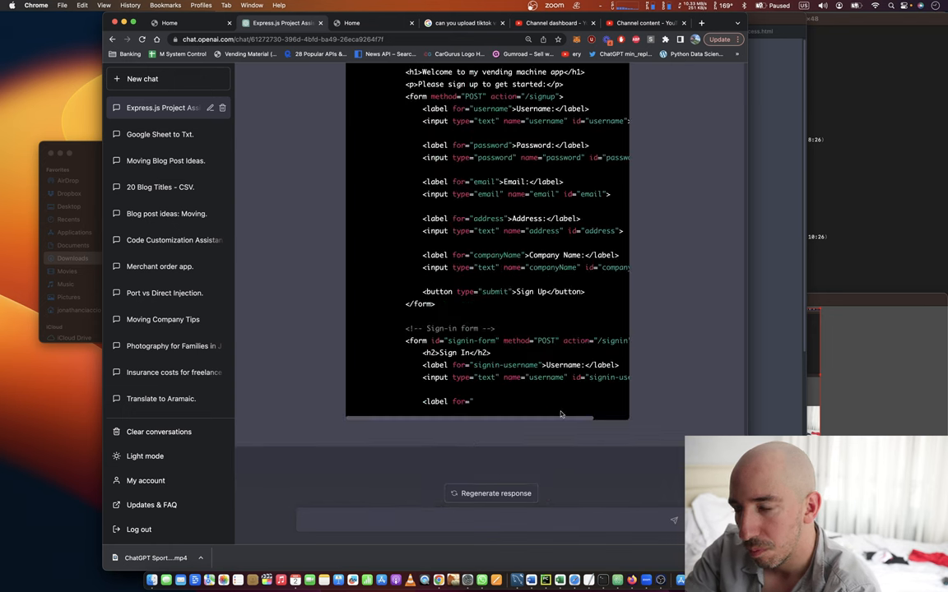
pyautogui.moveTo(533, 507)
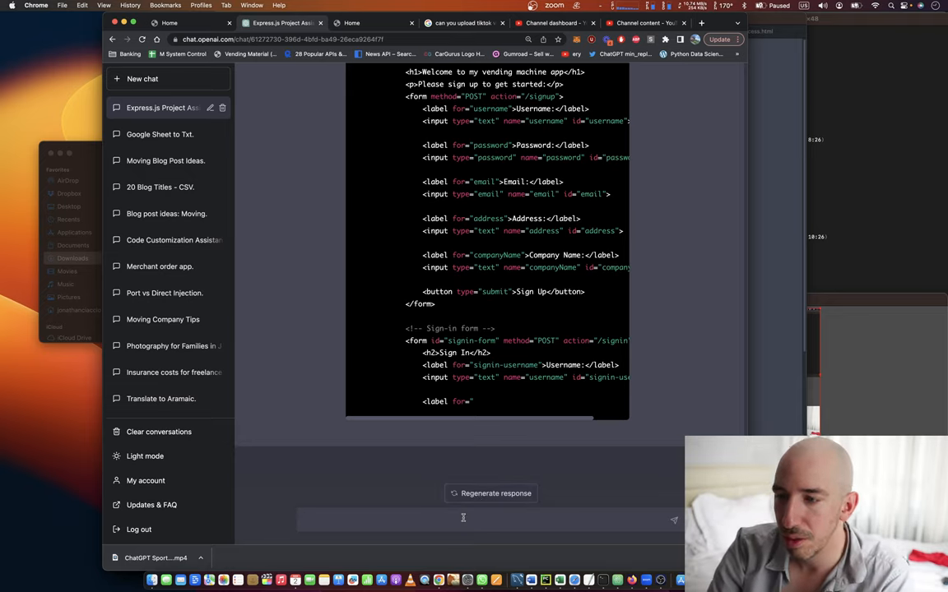
# Ask to move the CSS into a separate file, then request a printout of style.css.
pyautogui.write("Let's take the cs")
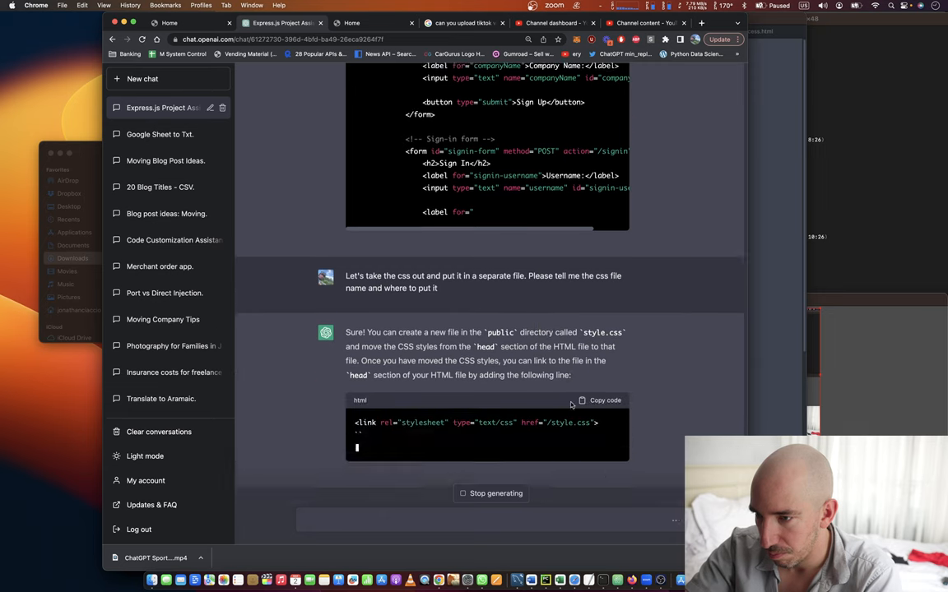
pyautogui.scroll(-3)
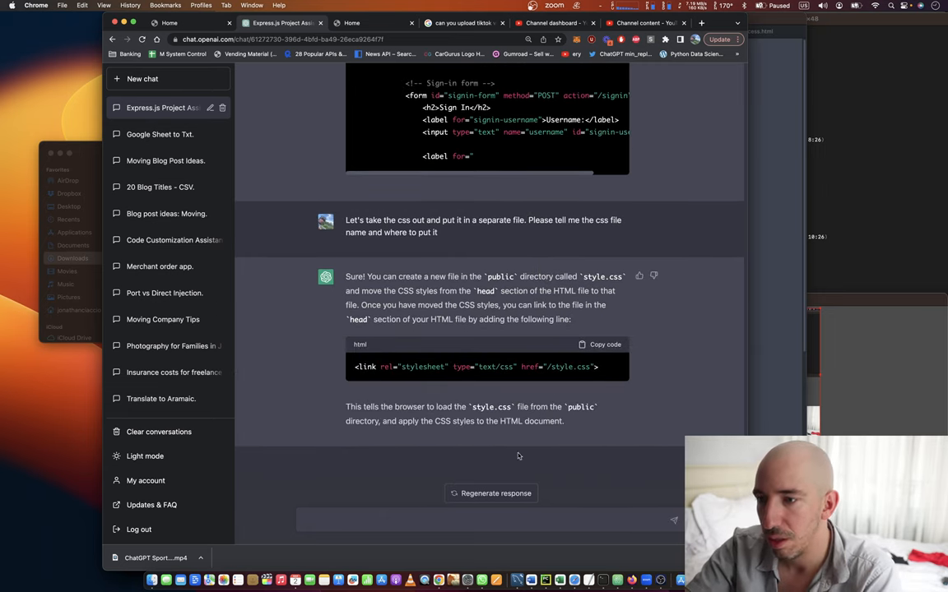
pyautogui.write('Print out sty')
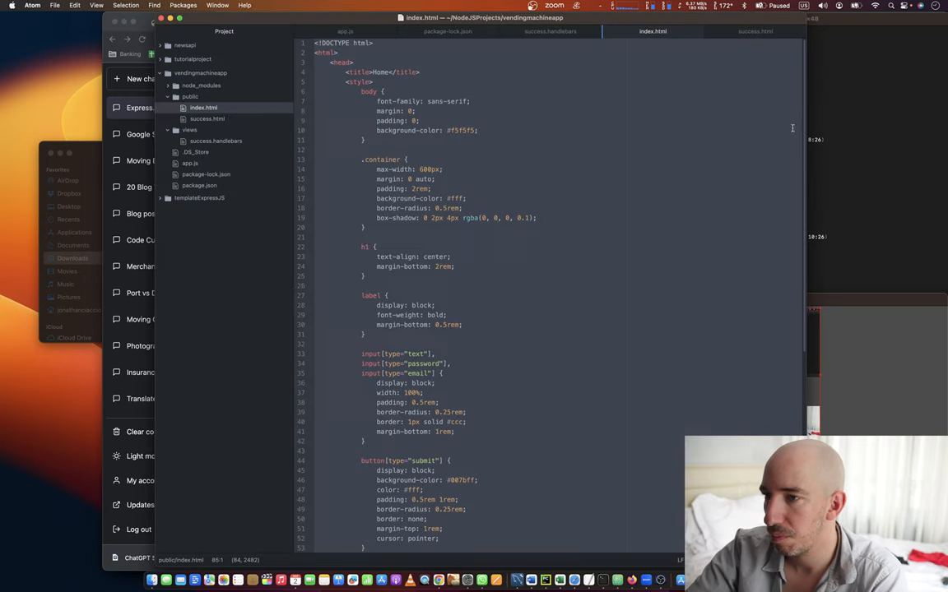
# Bring up the context menu in Atom's project tree alongside index.html.
pyautogui.rightClick(191, 95)
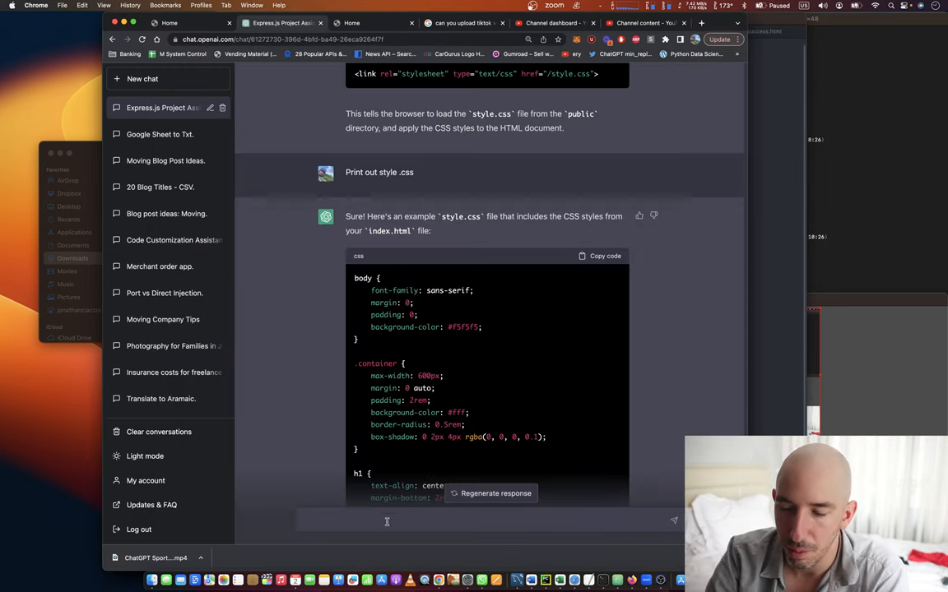
# Ask ChatGPT to reprint the new index.html linking the stylesheet and review the output.
pyautogui.write('reprint the new')
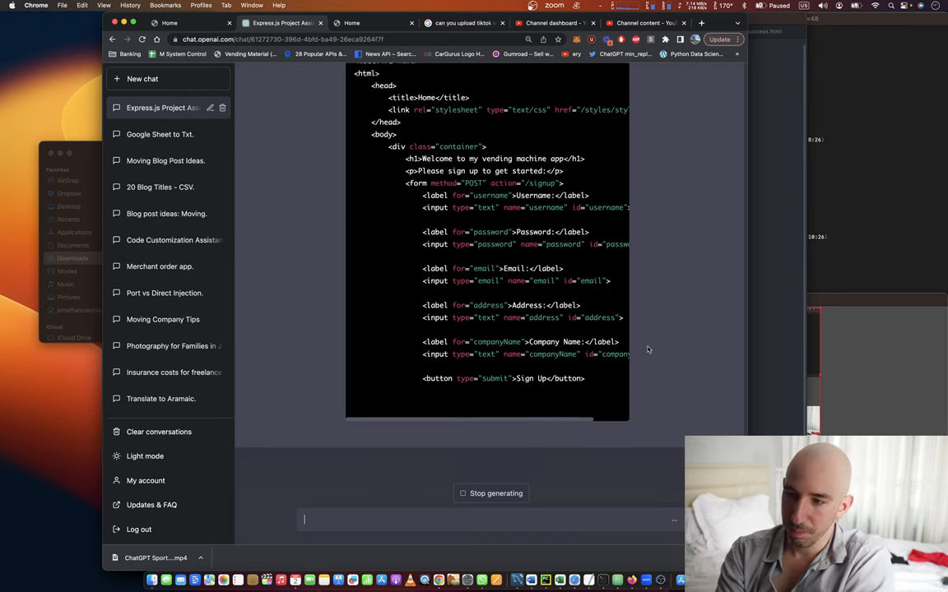
pyautogui.scroll(-3)
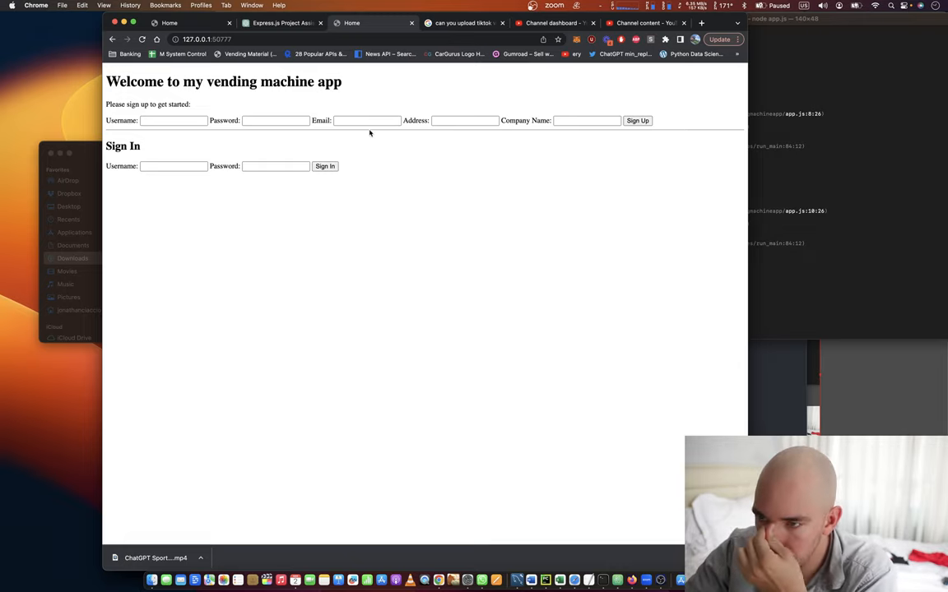
pyautogui.moveTo(290, 49)
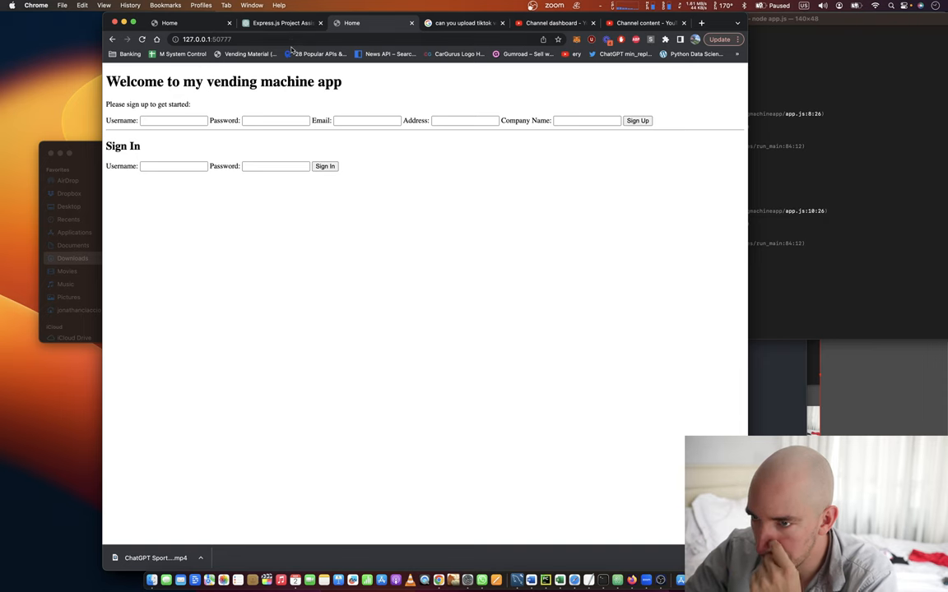
# Return to the ChatGPT conversation after viewing the app's sign-up and sign-in forms.
pyautogui.click(280, 24)
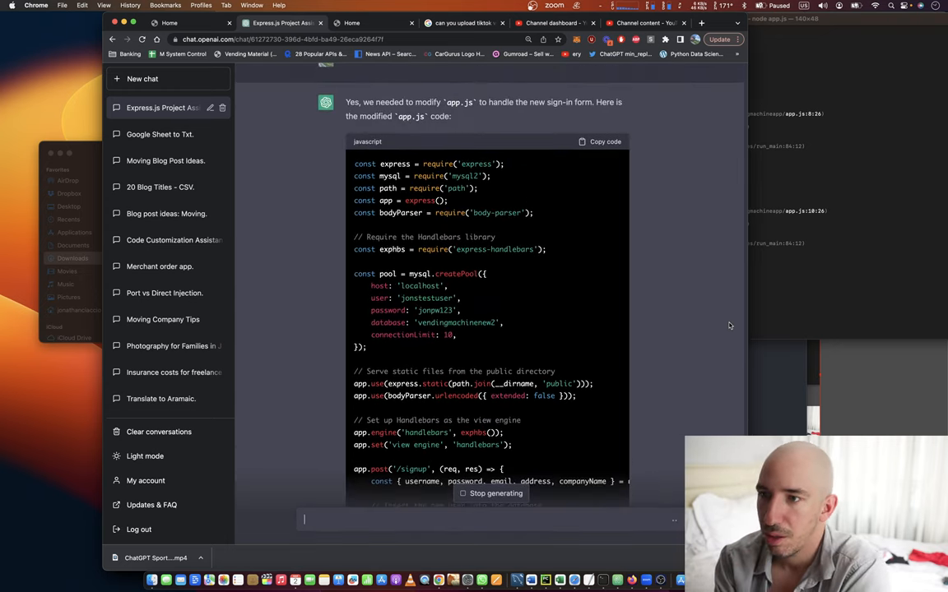
# Read through the modified app.js with its new /signin route looking up the user.
pyautogui.scroll(-3)
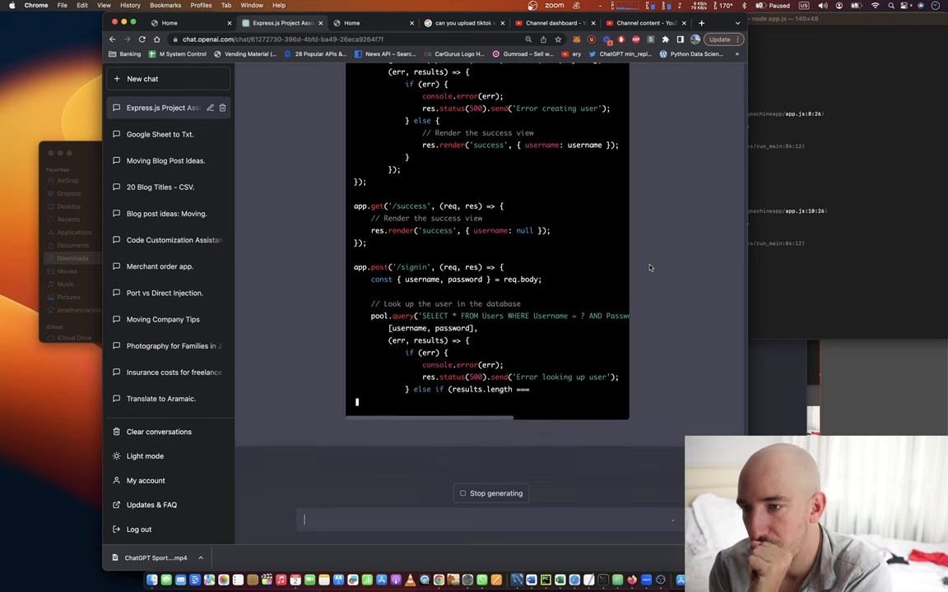
pyautogui.scroll(-3)
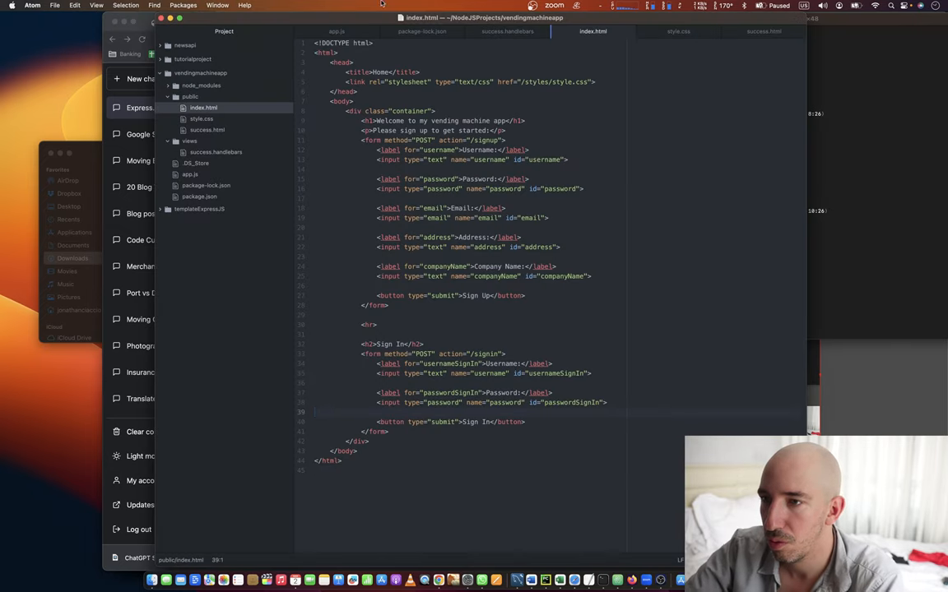
# Review the existing app.js sign-up route that inserts new users into the database.
pyautogui.click(335, 32)
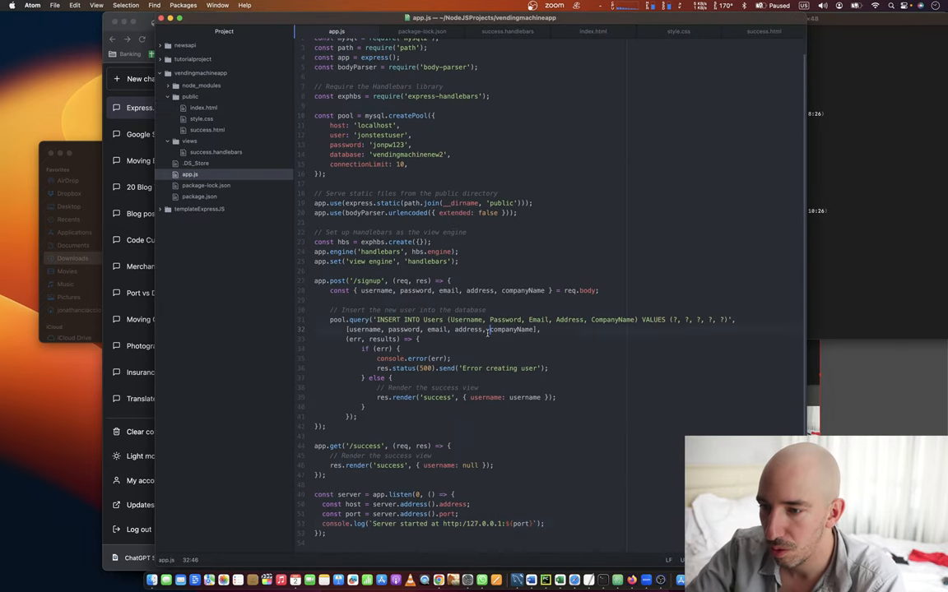
pyautogui.scroll(-3)
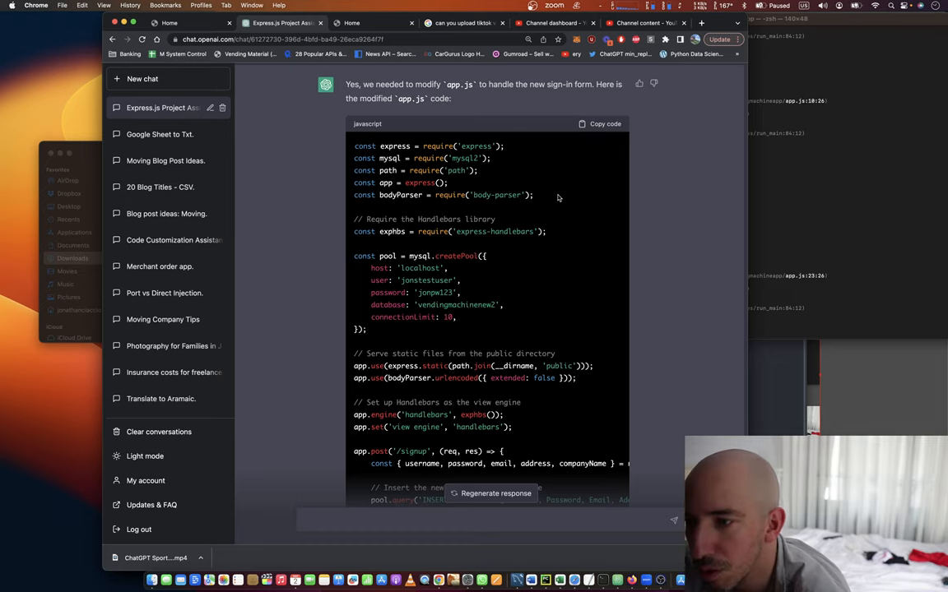
pyautogui.moveTo(556, 214)
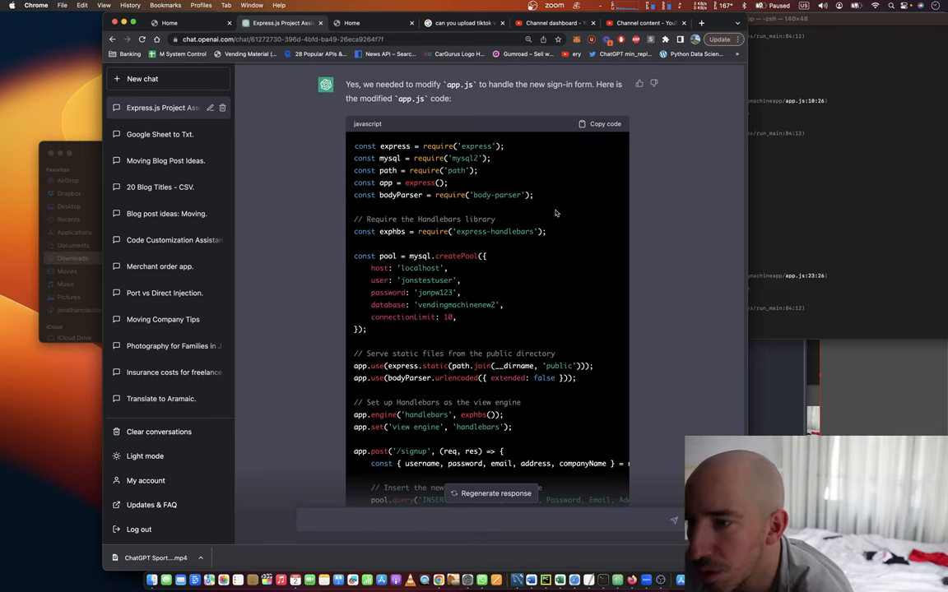
# Ask ChatGPT how its modified app.js differs from the current file and read the Handlebars explanation.
pyautogui.scroll(-3)
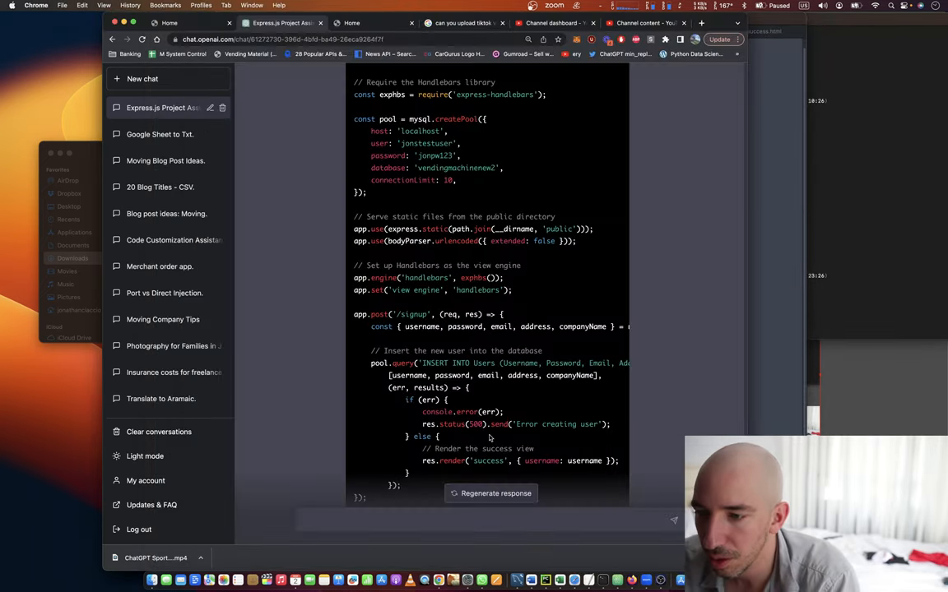
pyautogui.write('tell me ho')
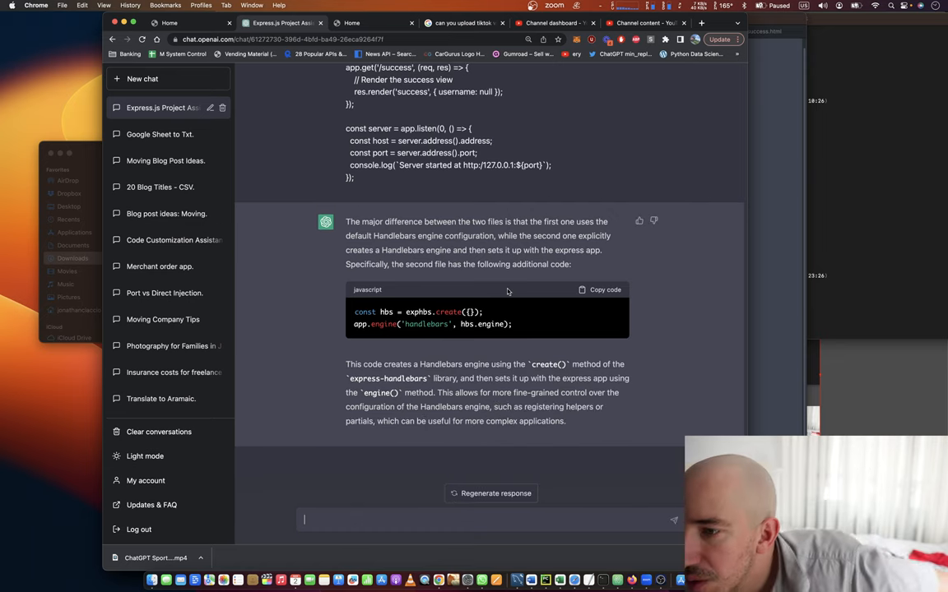
pyautogui.scroll(-3)
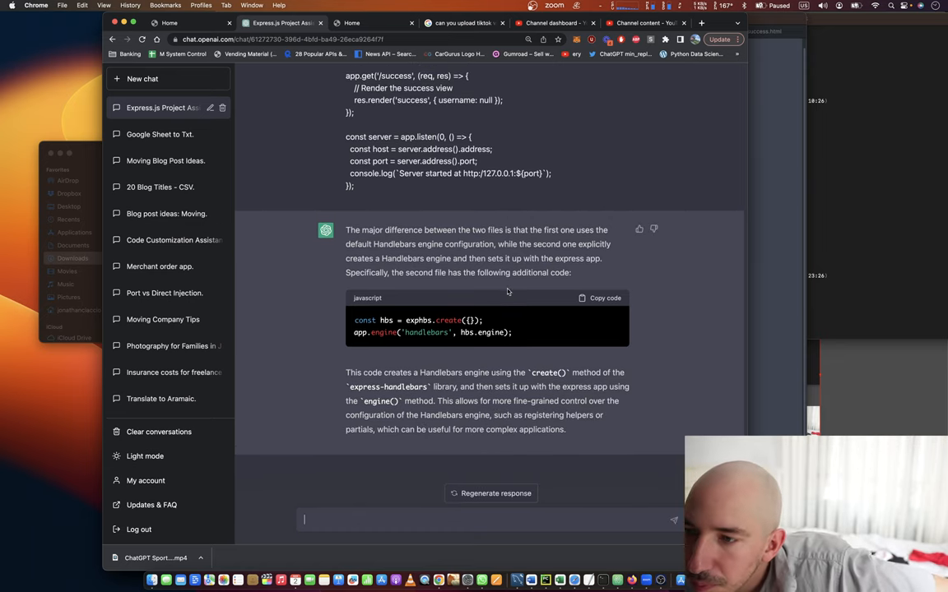
pyautogui.moveTo(543, 313)
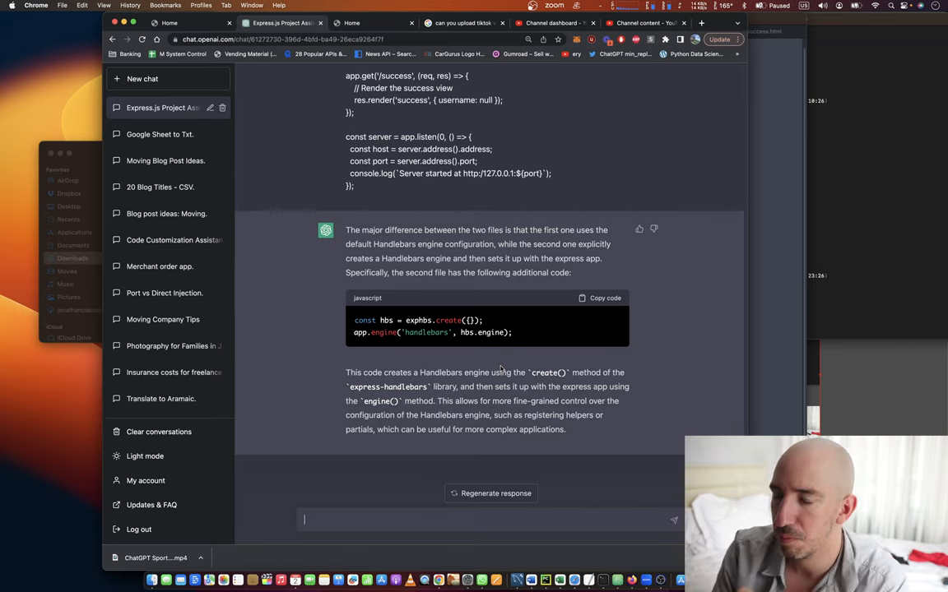
# Send 'okay, give me the new app.js' and scroll through the full updated file with the Handlebars engine.
pyautogui.write('okay, give')
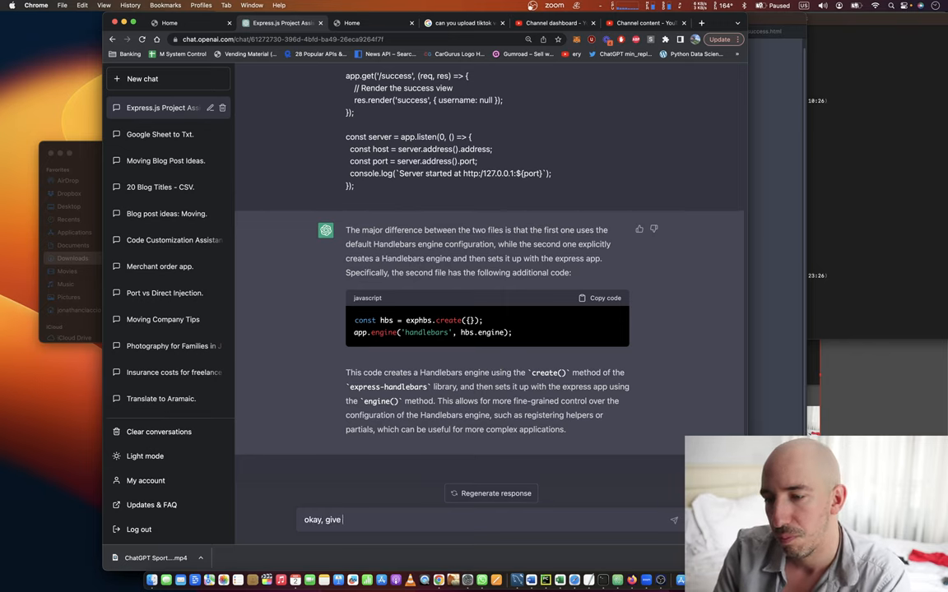
pyautogui.write('me the new app.js')
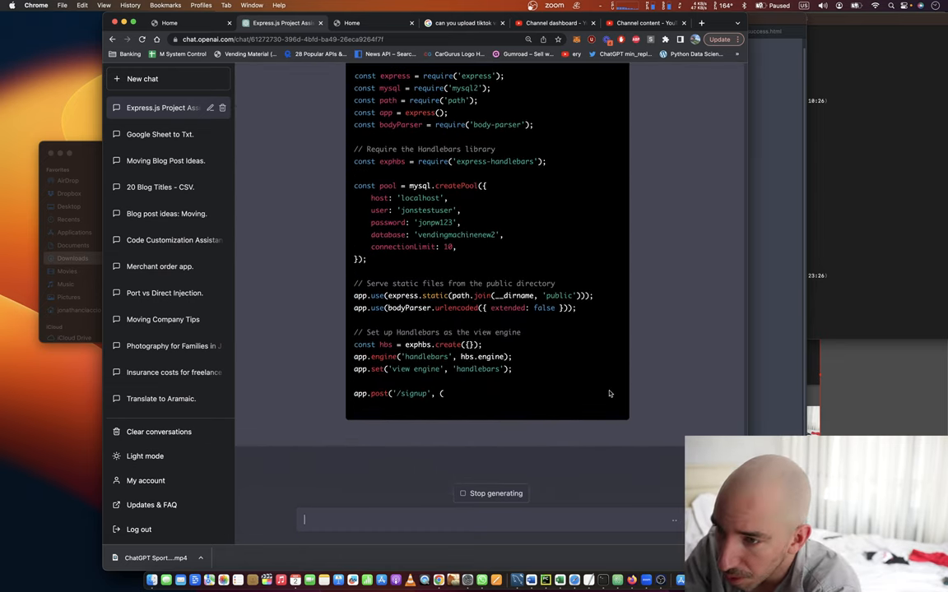
pyautogui.scroll(-3)
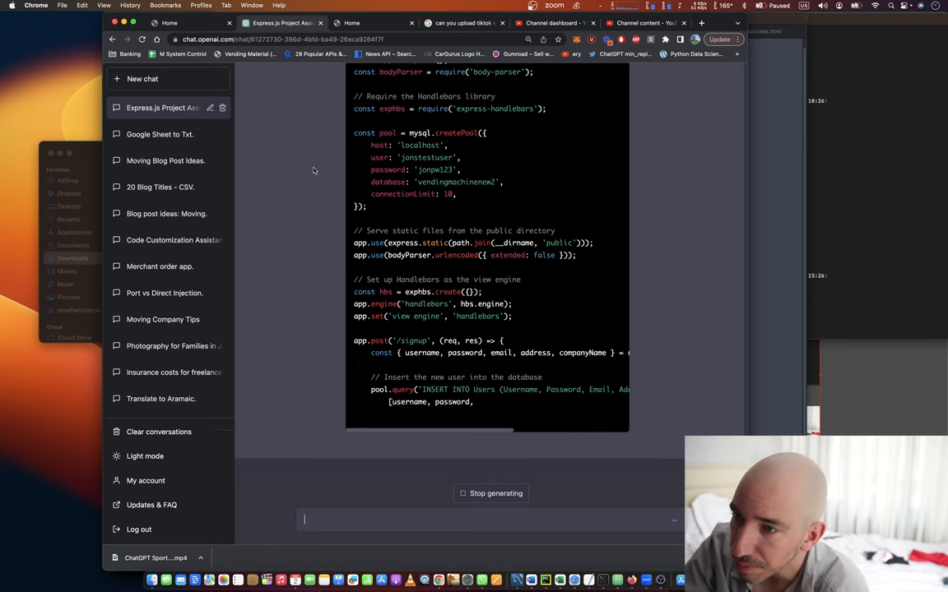
pyautogui.scroll(-3)
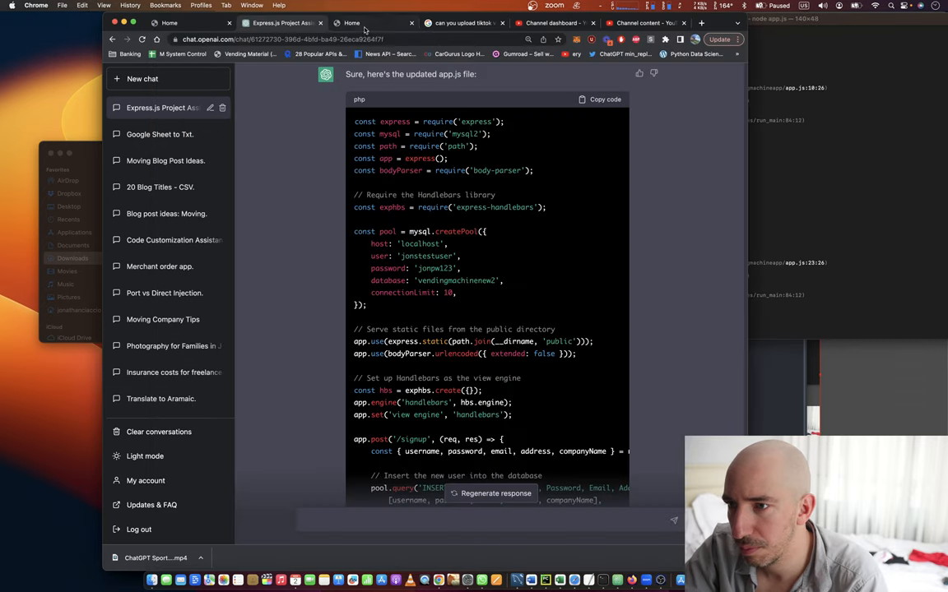
# Ask ChatGPT 'does app.js control anything with the style being...' after checking the running app page.
pyautogui.click(365, 23)
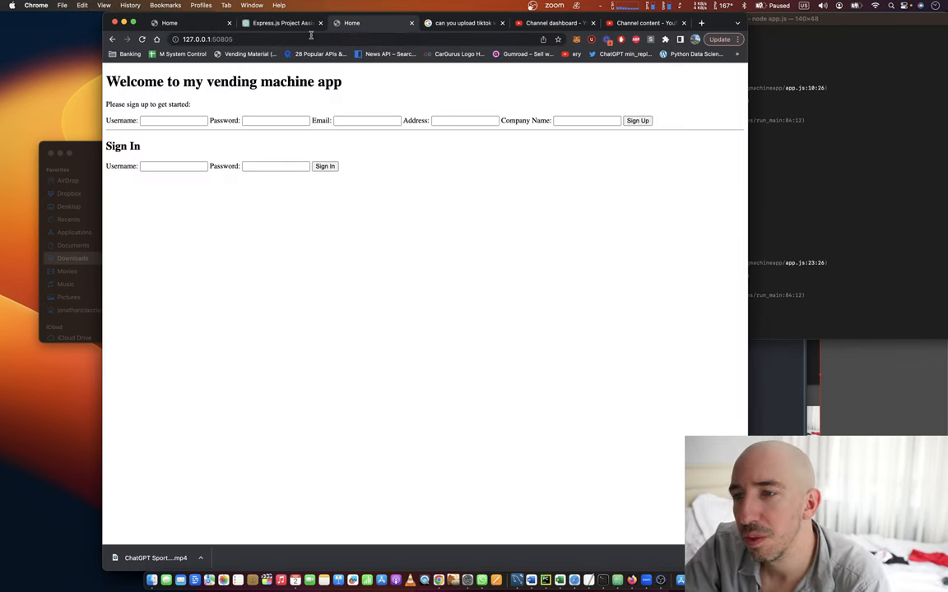
pyautogui.click(280, 23)
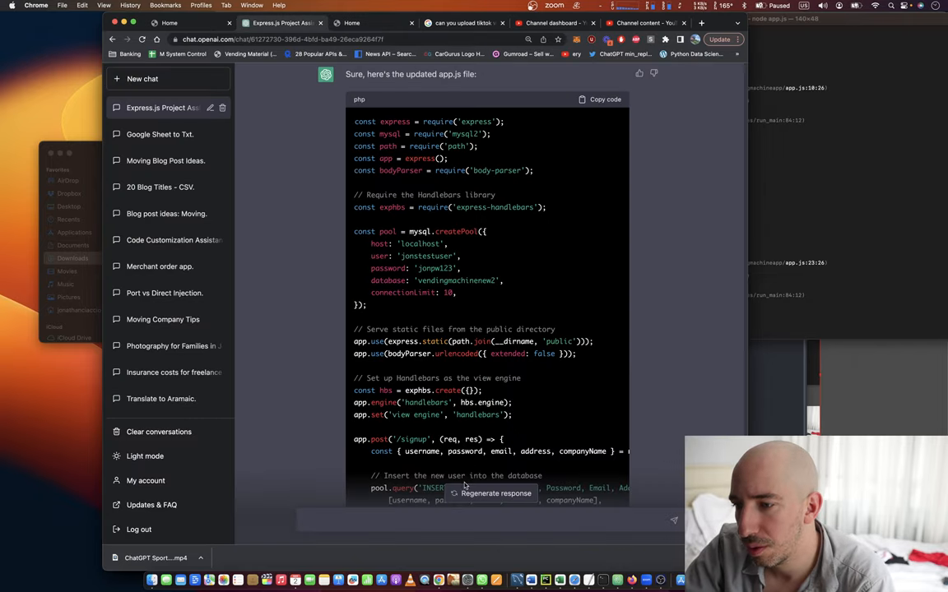
pyautogui.scroll(-3)
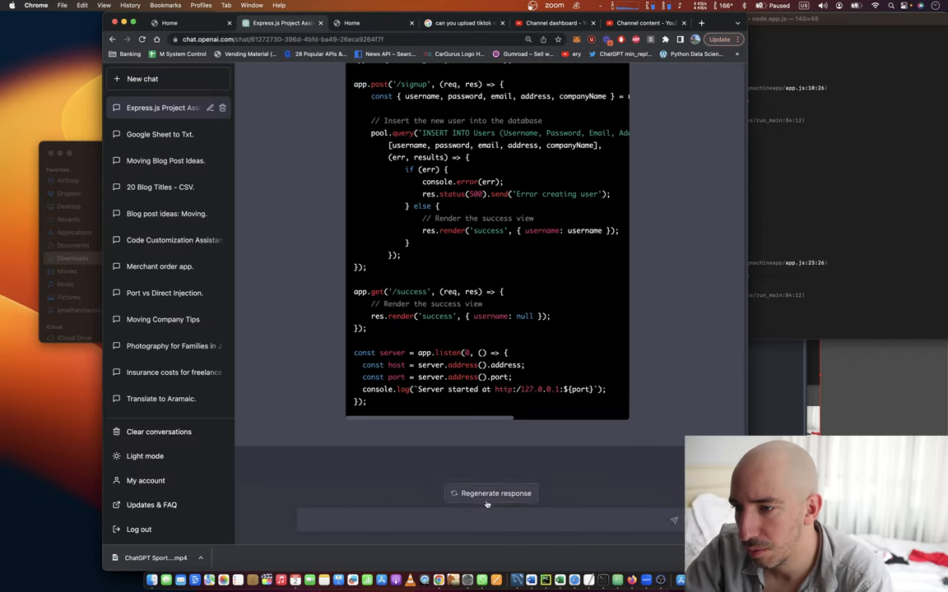
pyautogui.moveTo(484, 484)
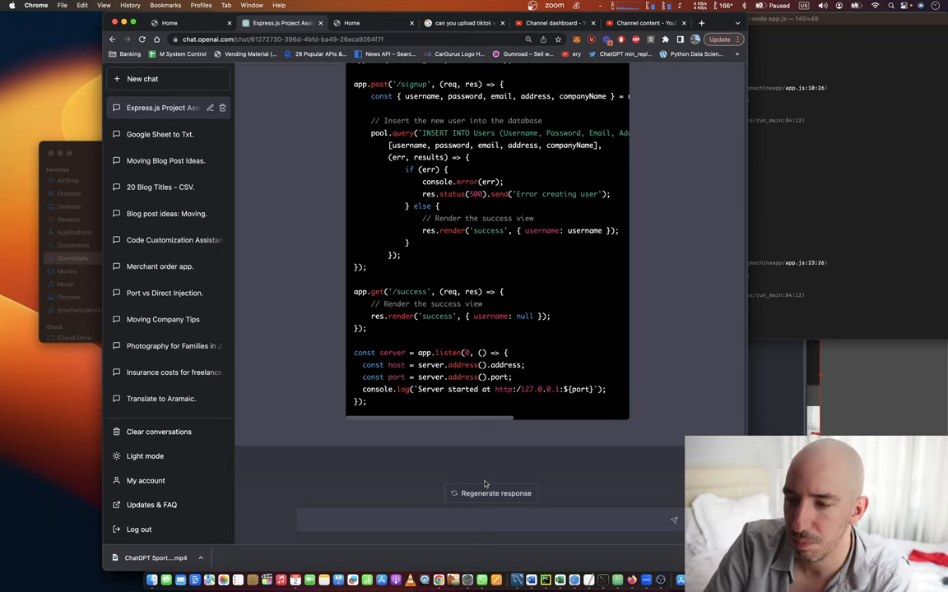
pyautogui.write('does app.js')
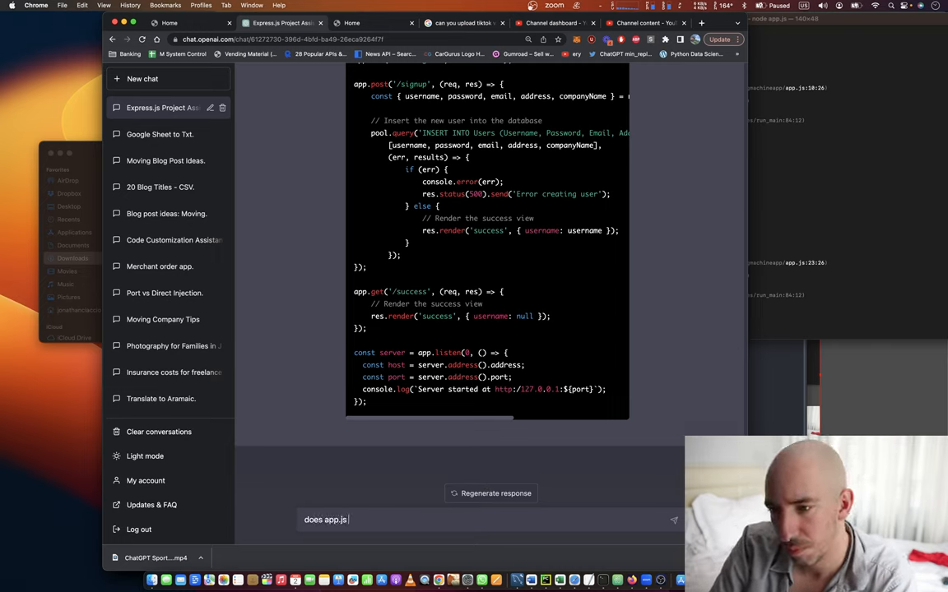
pyautogui.write('control anything')
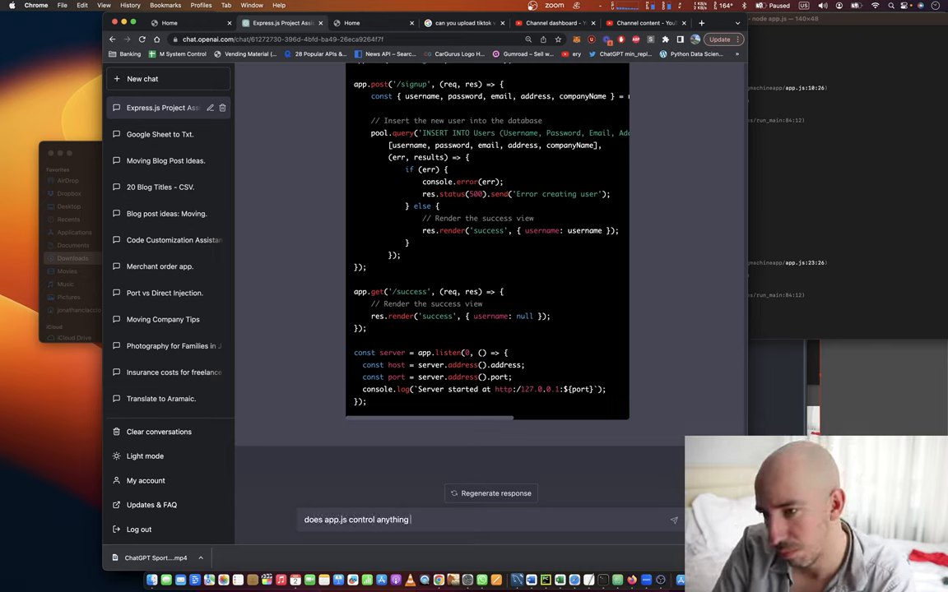
pyautogui.write('with the style bei')
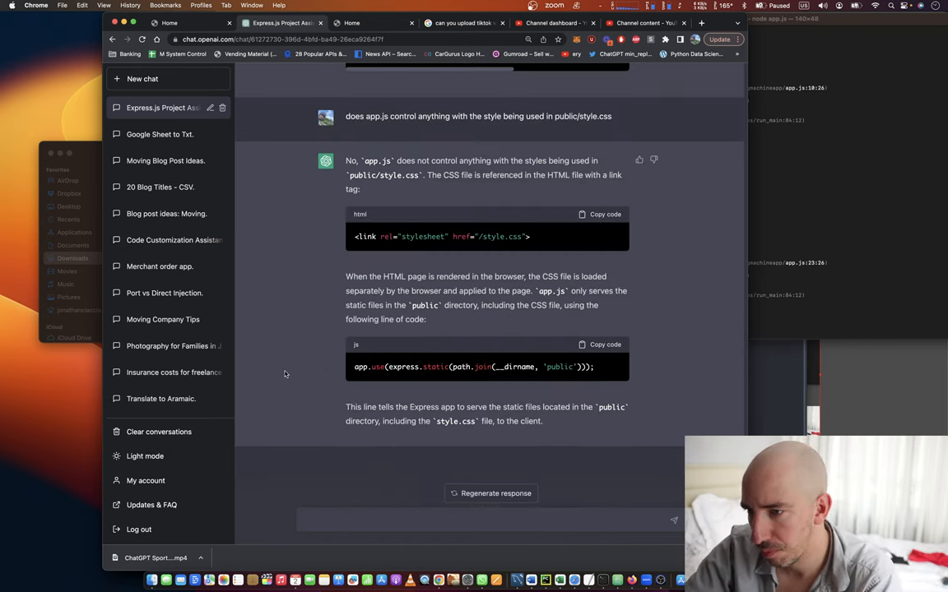
pyautogui.moveTo(352, 255)
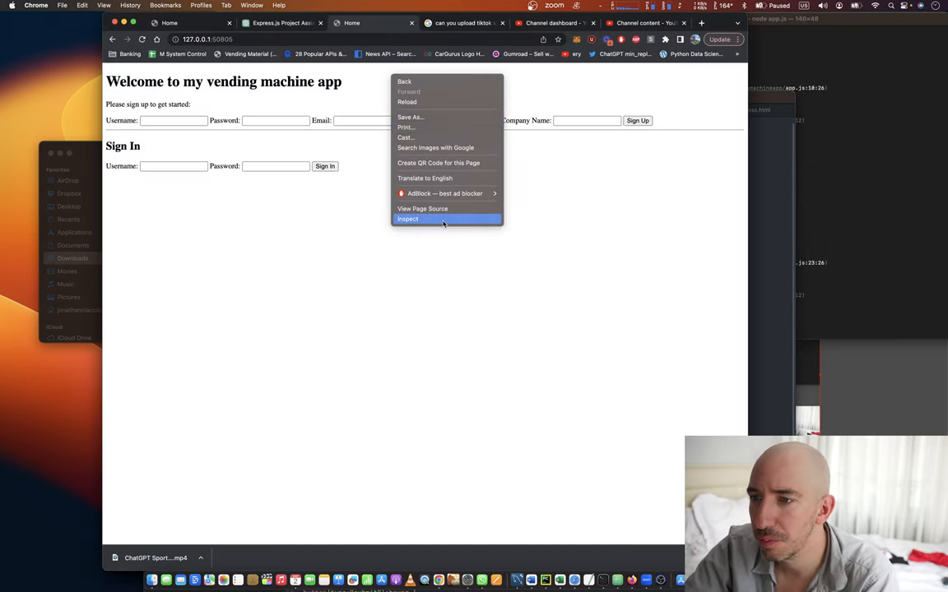
# Inspect the page with developer tools and reload it so style.css styling renders.
pyautogui.click(408, 218)
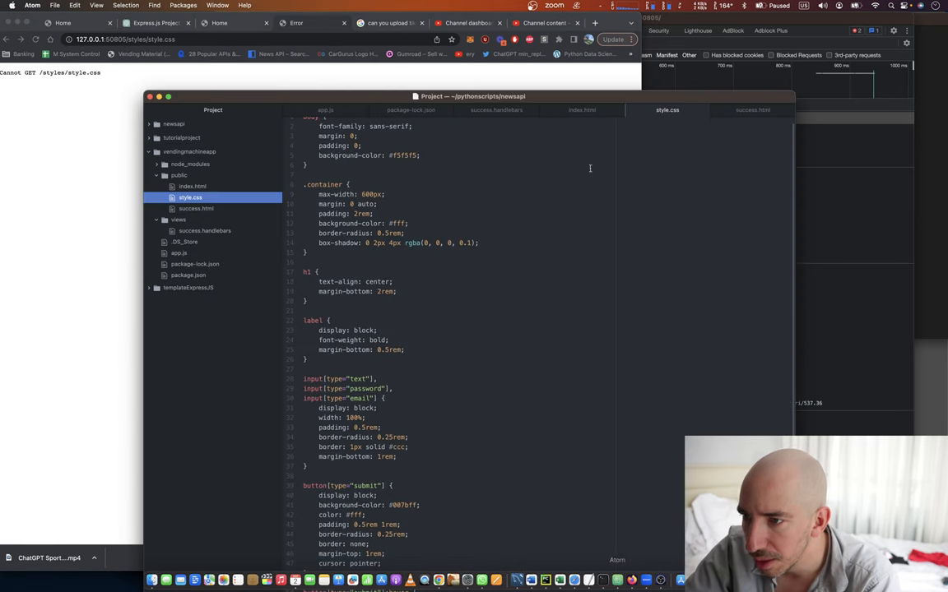
pyautogui.click(583, 109)
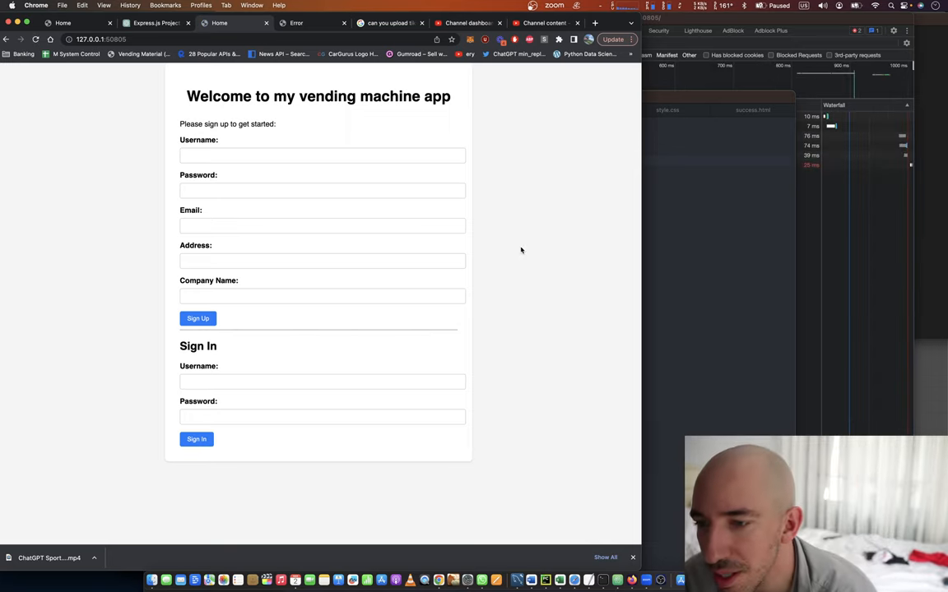
pyautogui.moveTo(536, 151)
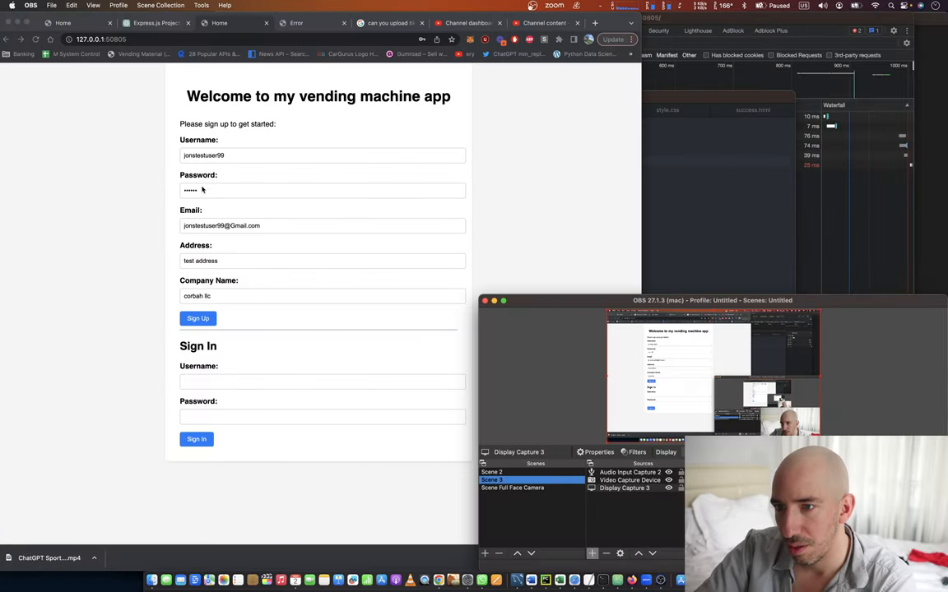
# Submit the sign-up form filled with the test user's username, password, email, address and company.
pyautogui.click(322, 191)
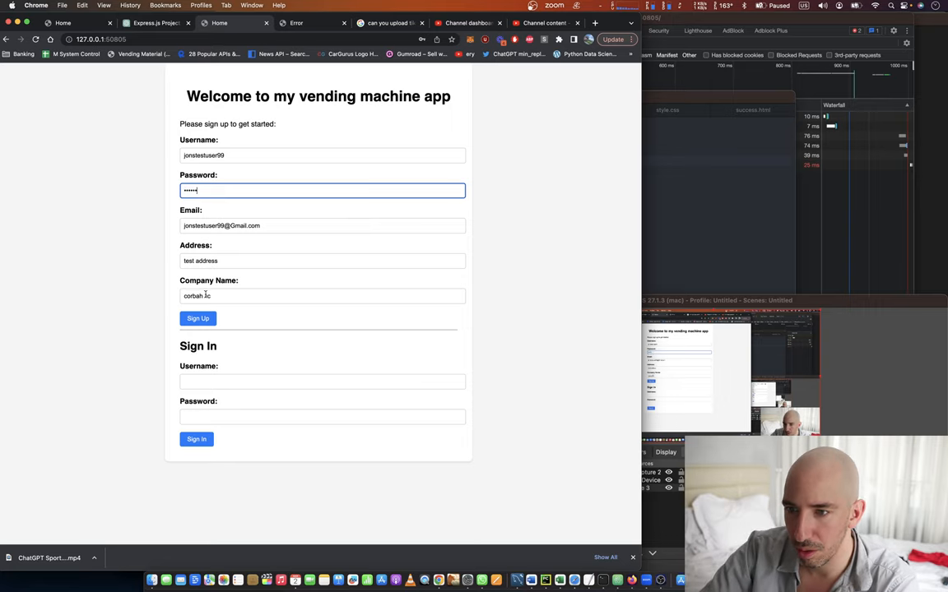
pyautogui.click(197, 319)
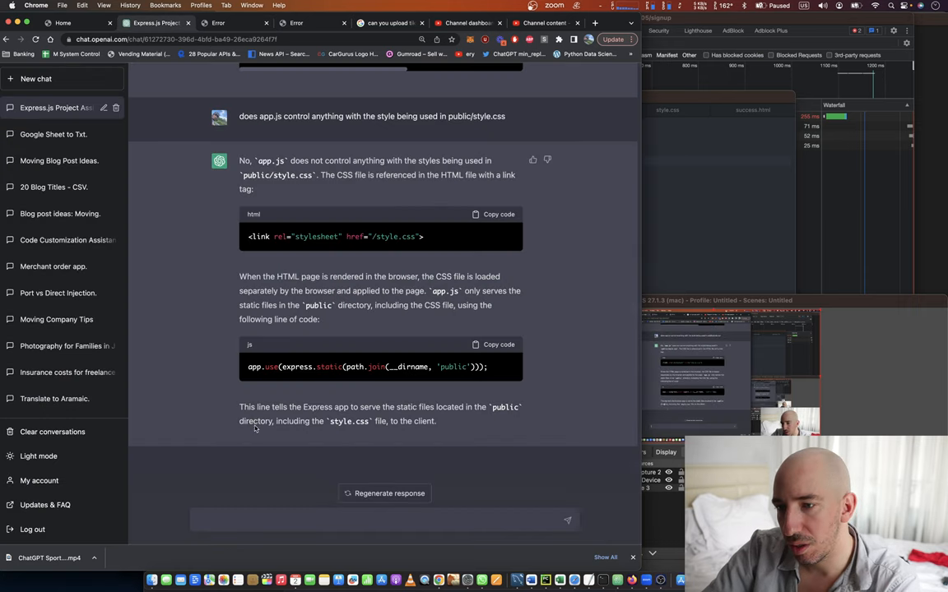
# Describe the sign-up error to ChatGPT and copy its example main.handlebars layout code.
pyautogui.write('So when i s')
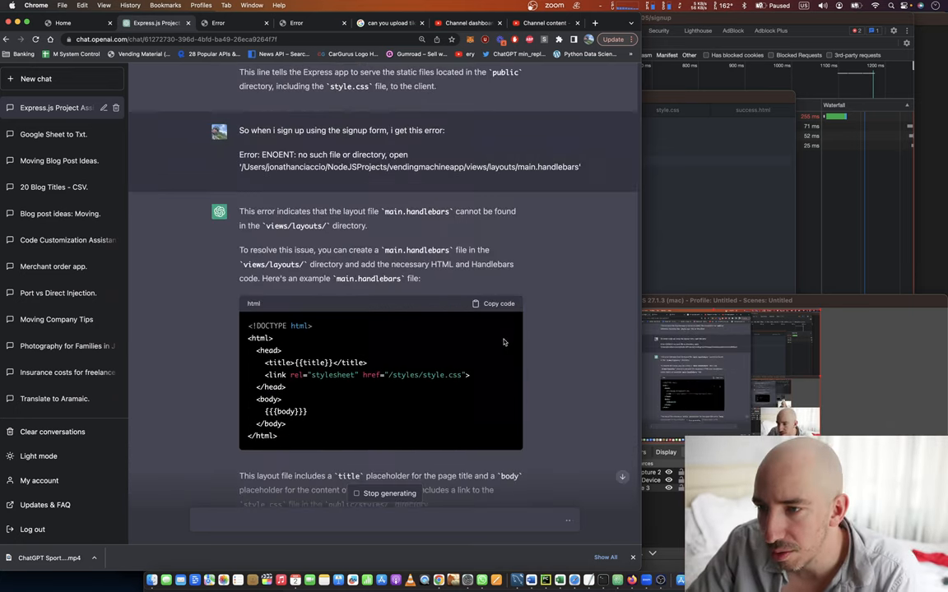
pyautogui.moveTo(449, 239)
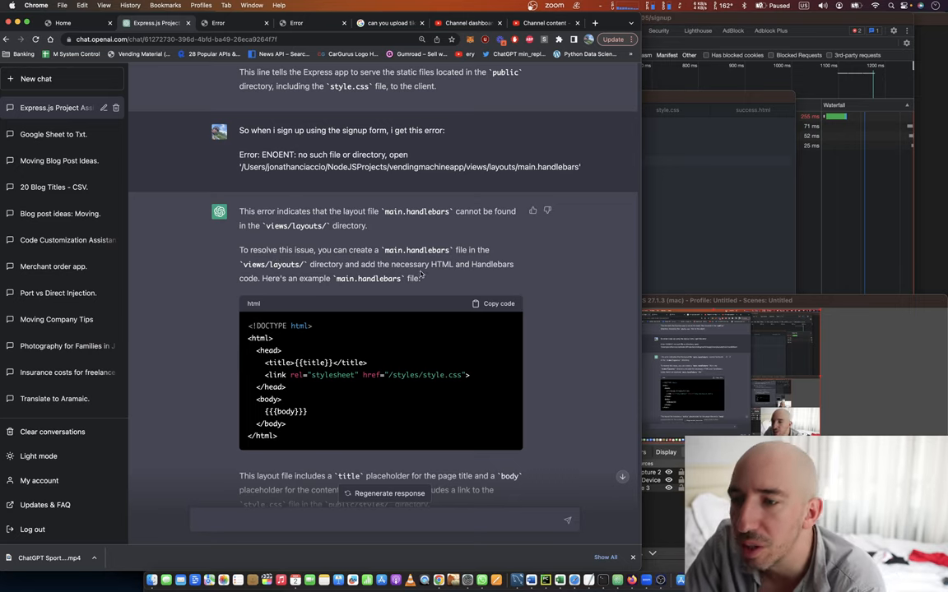
pyautogui.moveTo(493, 311)
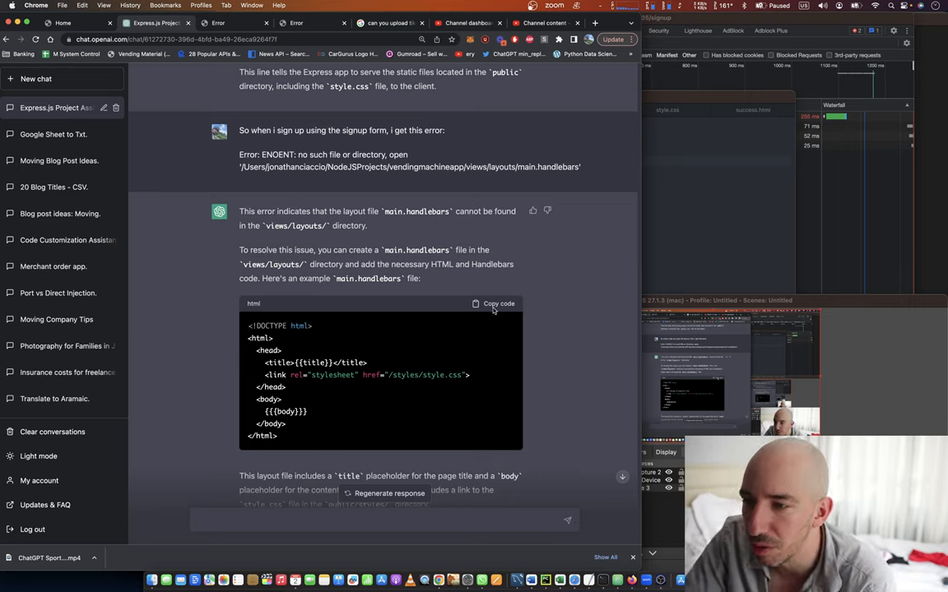
pyautogui.click(493, 303)
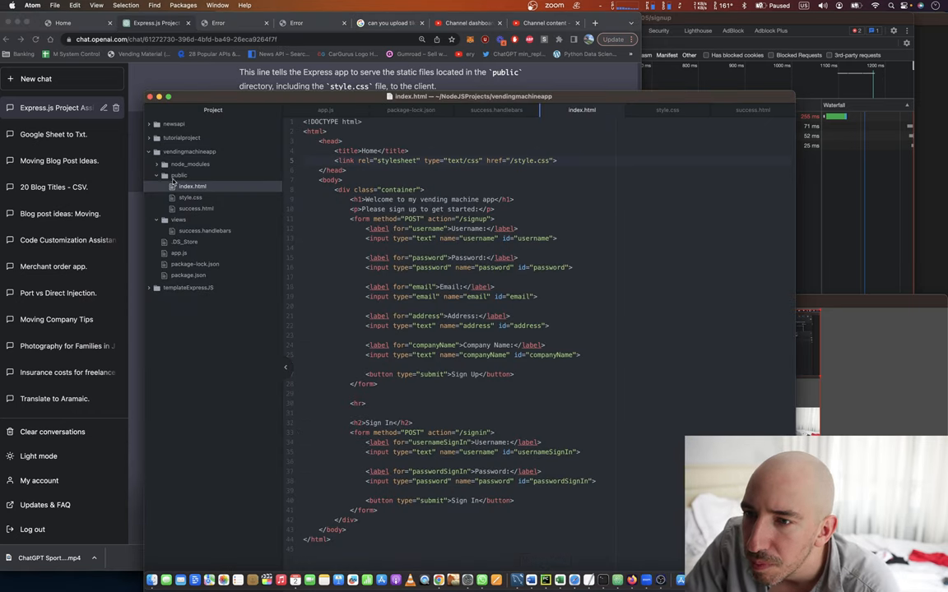
# Create a 'layouts' folder under views and add main.handlebars with the pasted layout code.
pyautogui.click(178, 221)
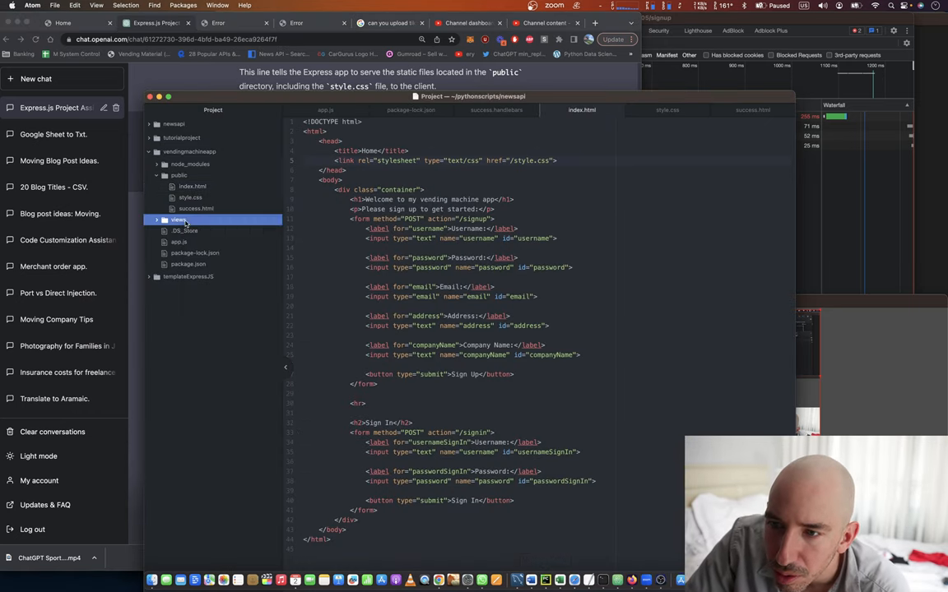
pyautogui.rightClick(179, 221)
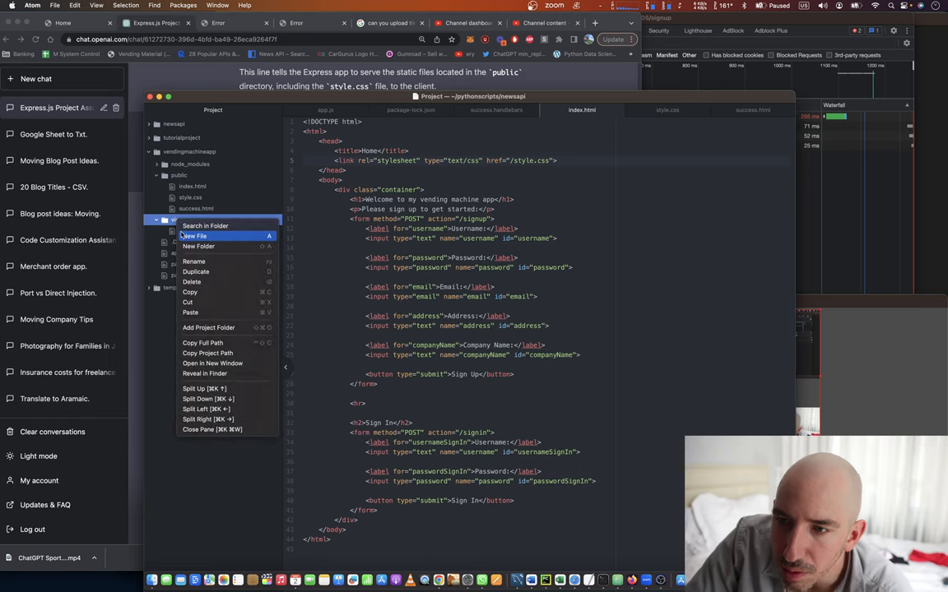
pyautogui.click(194, 237)
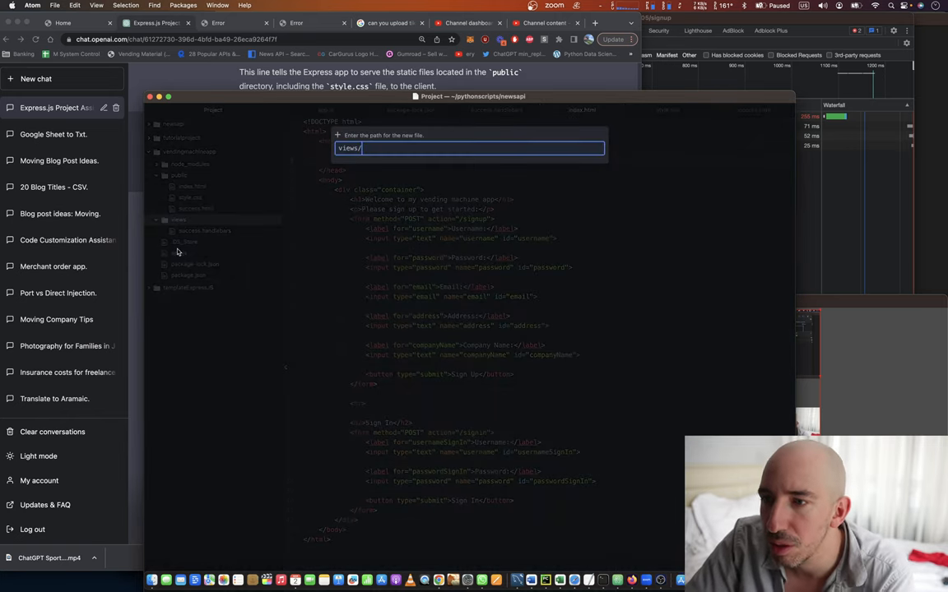
pyautogui.write('layout')
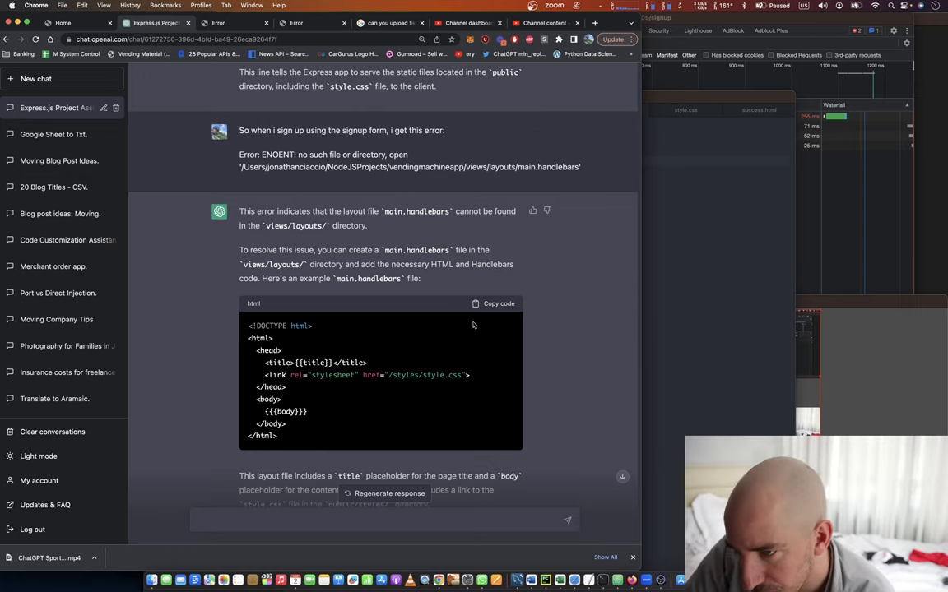
pyautogui.scroll(-3)
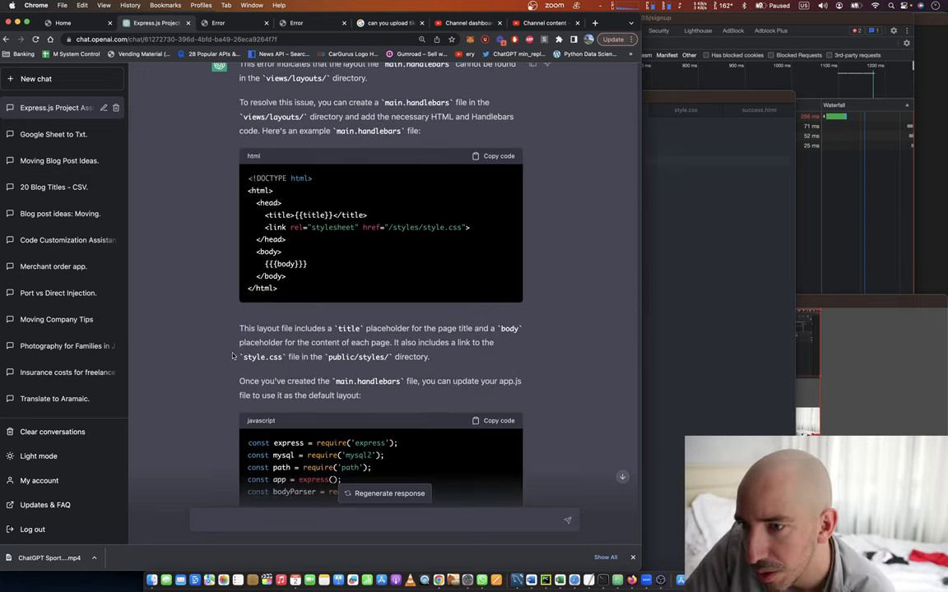
pyautogui.moveTo(527, 237)
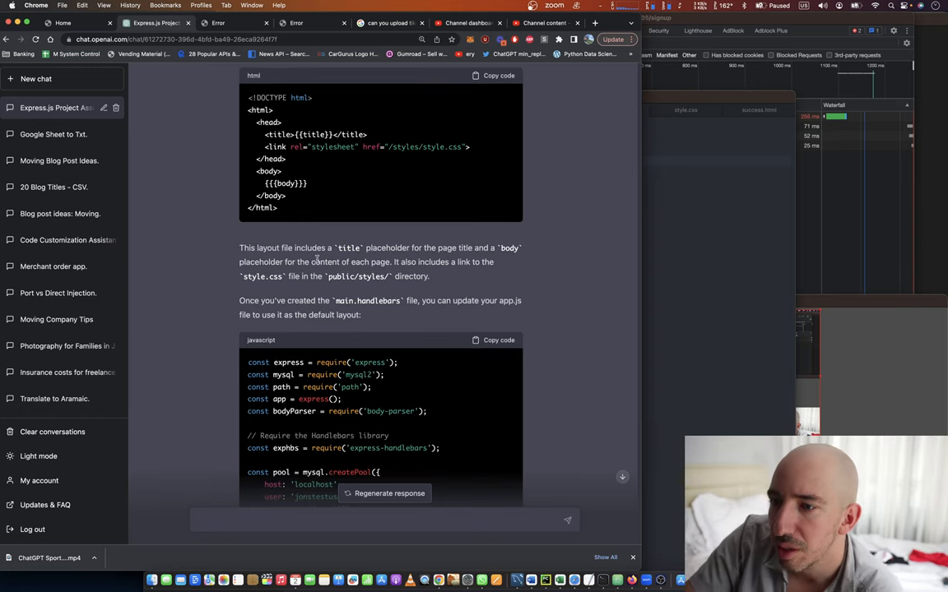
pyautogui.moveTo(631, 311)
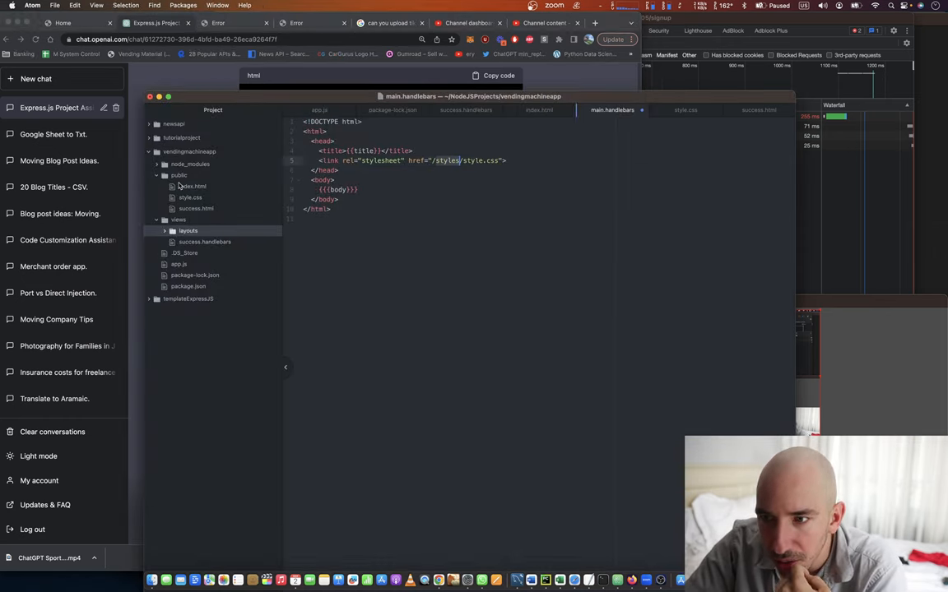
# Create a styles folder inside public and move style.css into it.
pyautogui.rightClick(177, 175)
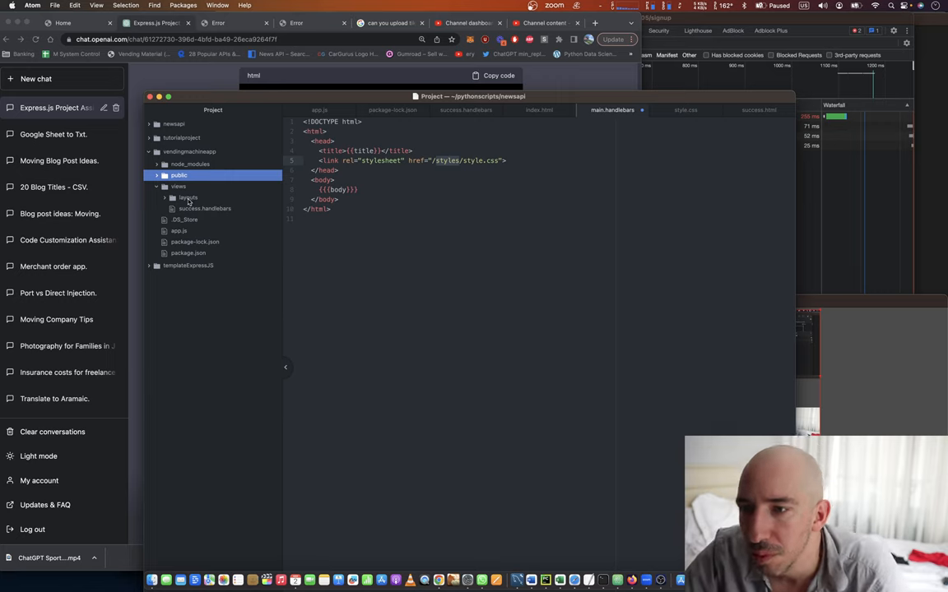
pyautogui.click(178, 174)
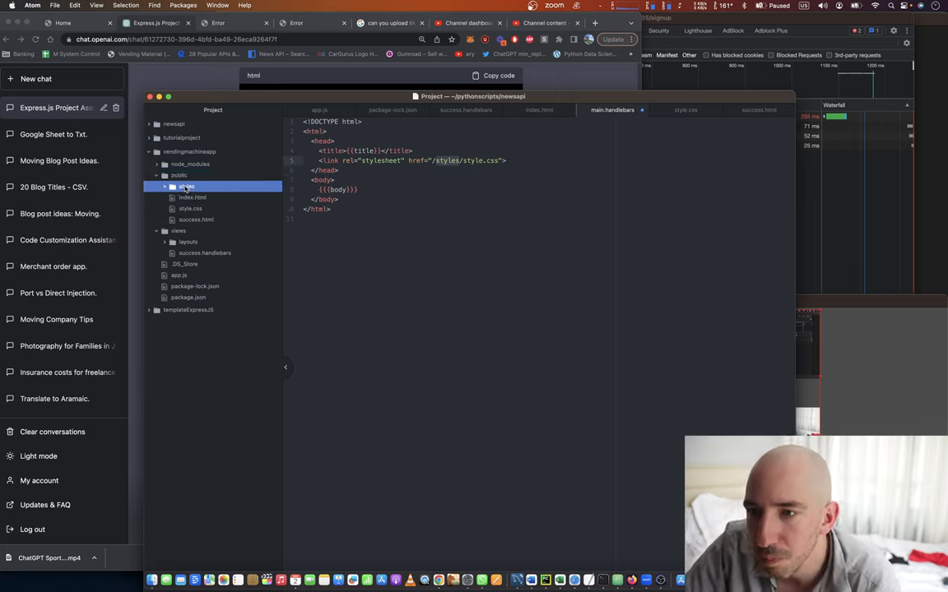
pyautogui.click(186, 186)
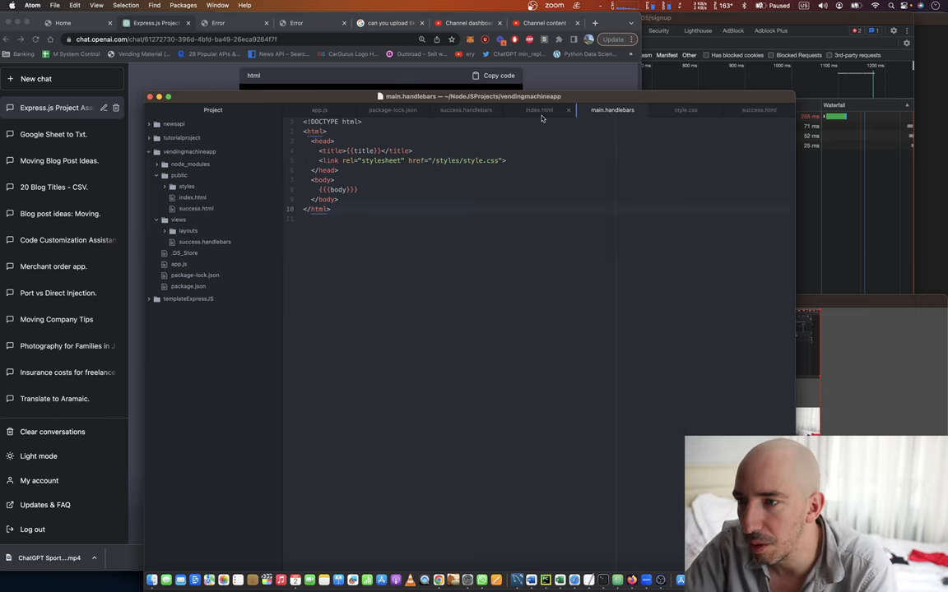
pyautogui.click(539, 109)
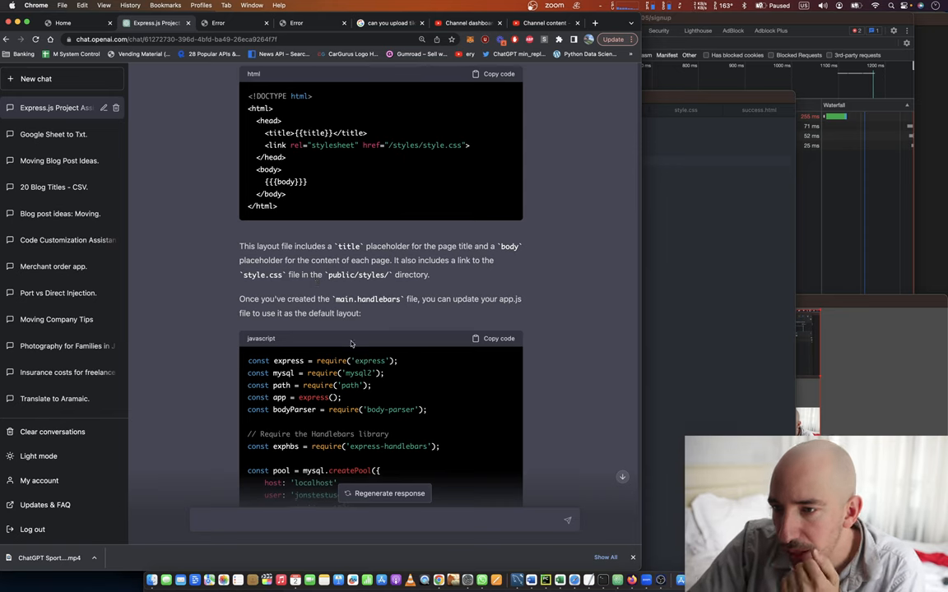
# Bring up app.js in Atom and restart node app.js, selecting the server's local address.
pyautogui.scroll(-3)
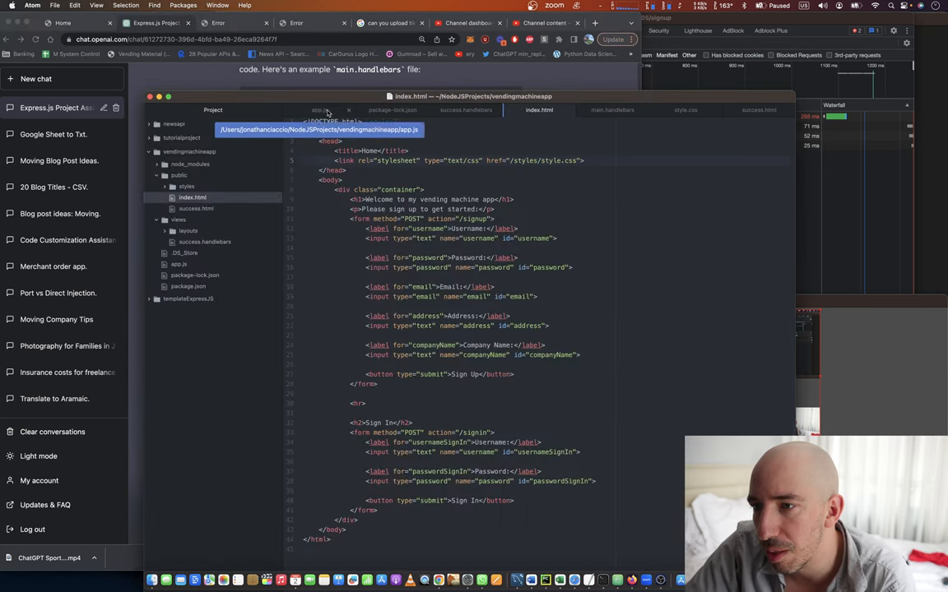
pyautogui.click(320, 108)
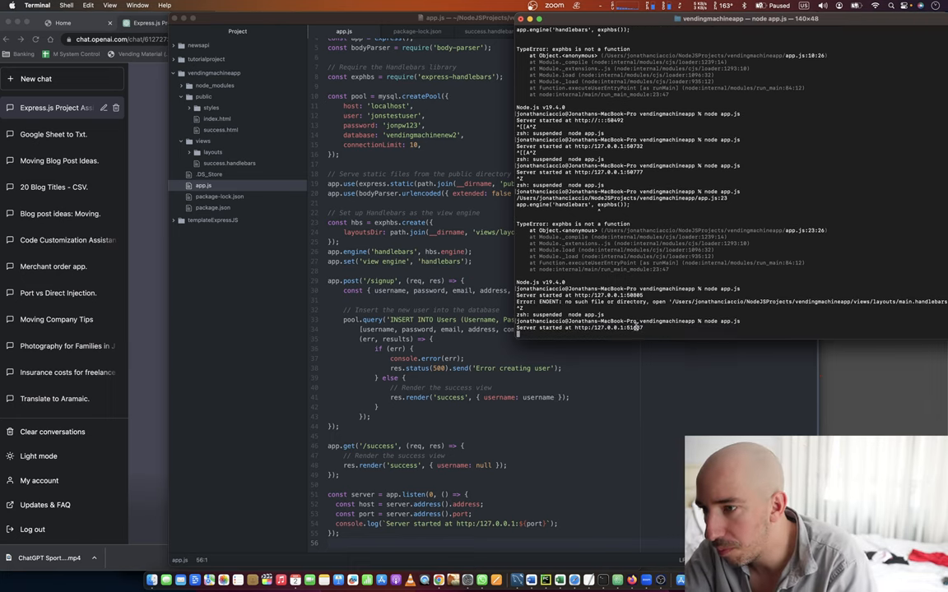
pyautogui.doubleClick(607, 327)
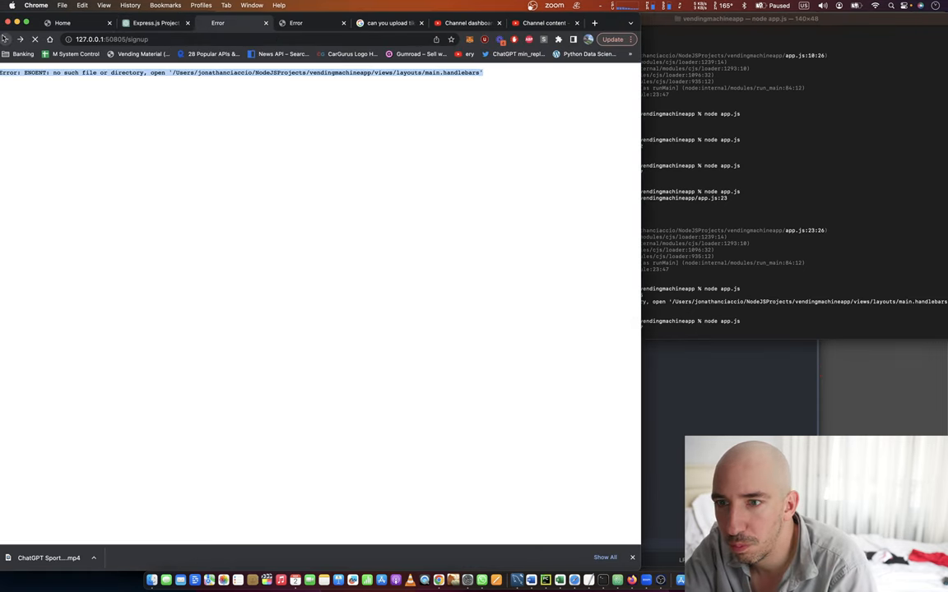
# Reload the sign-up page and sign up a new test user, reaching the thank-you page.
pyautogui.click(35, 40)
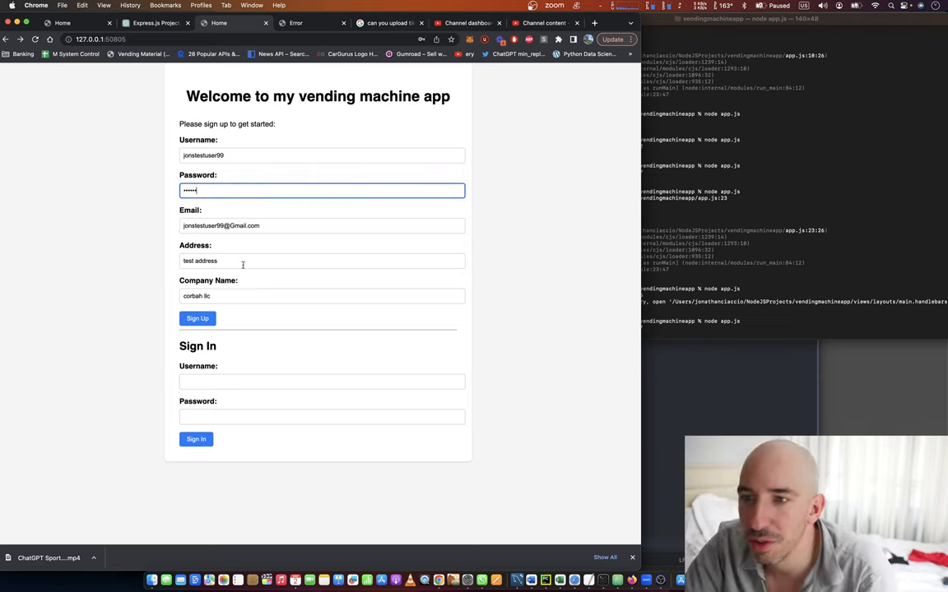
pyautogui.click(198, 319)
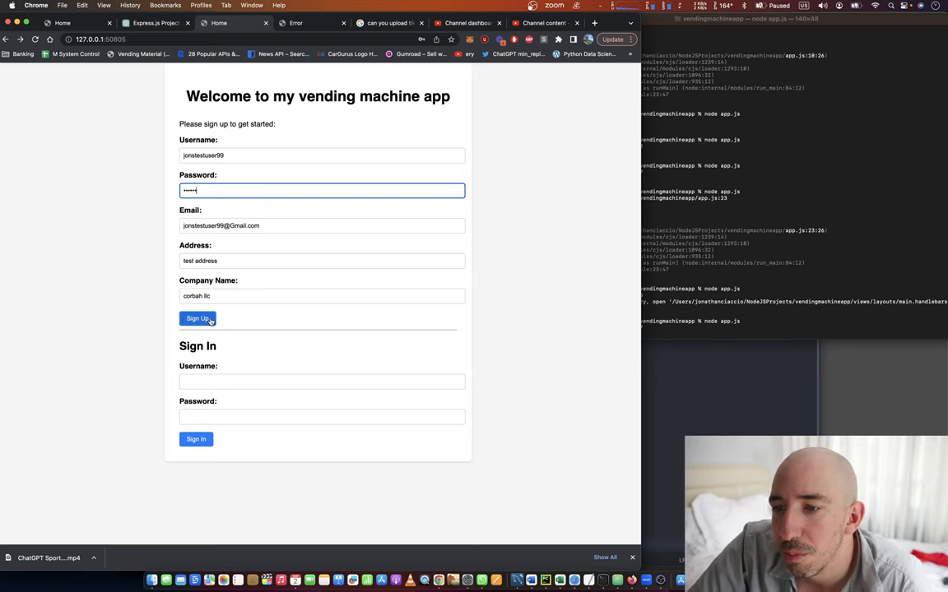
pyautogui.click(197, 320)
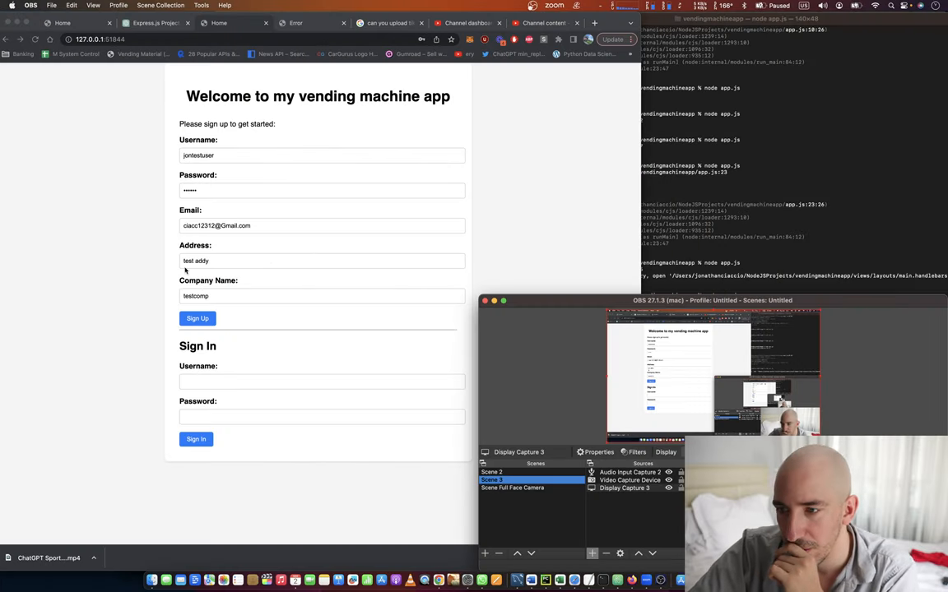
pyautogui.click(198, 319)
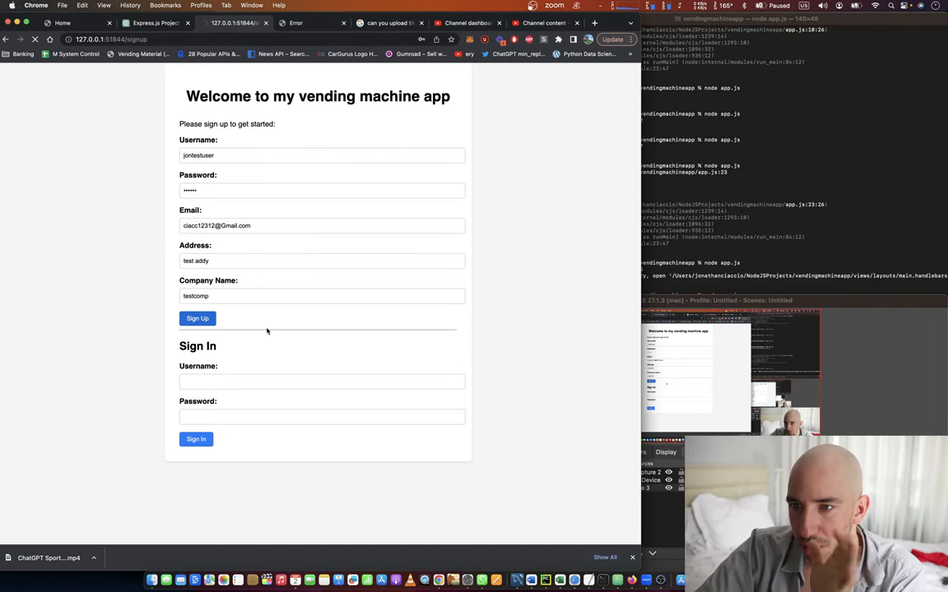
pyautogui.click(197, 319)
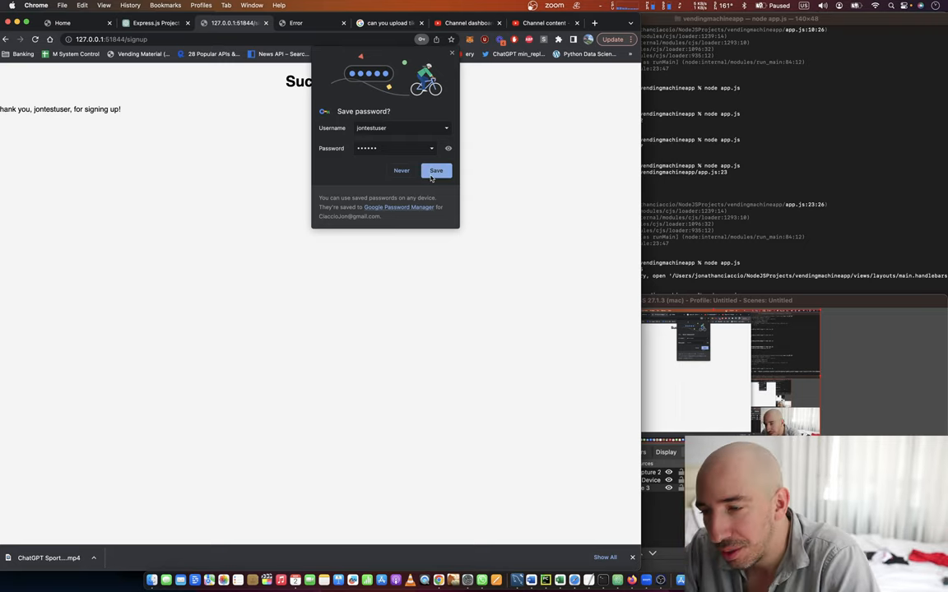
pyautogui.click(436, 169)
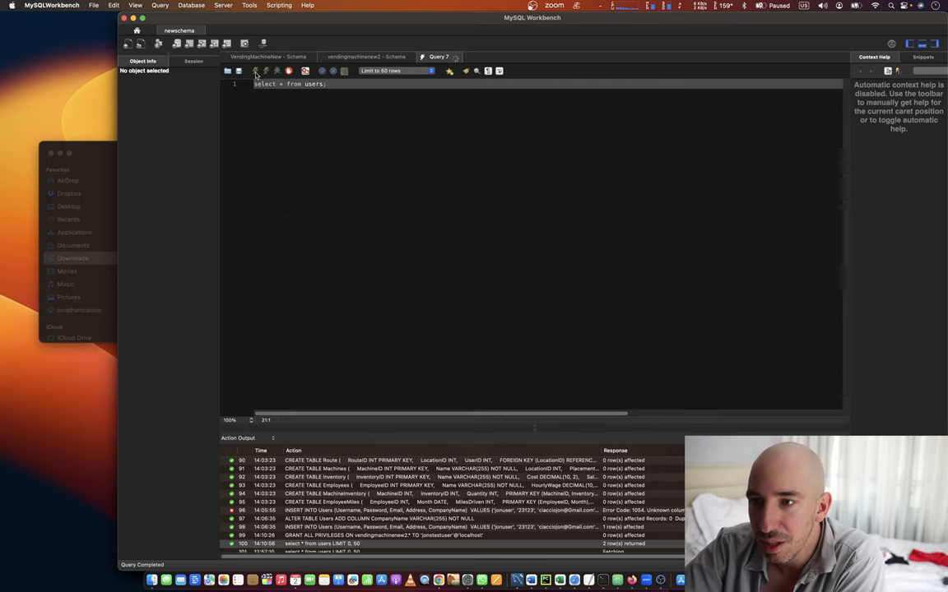
# Run SELECT * FROM users in MySQL Workbench to confirm the new user's row.
pyautogui.click(255, 71)
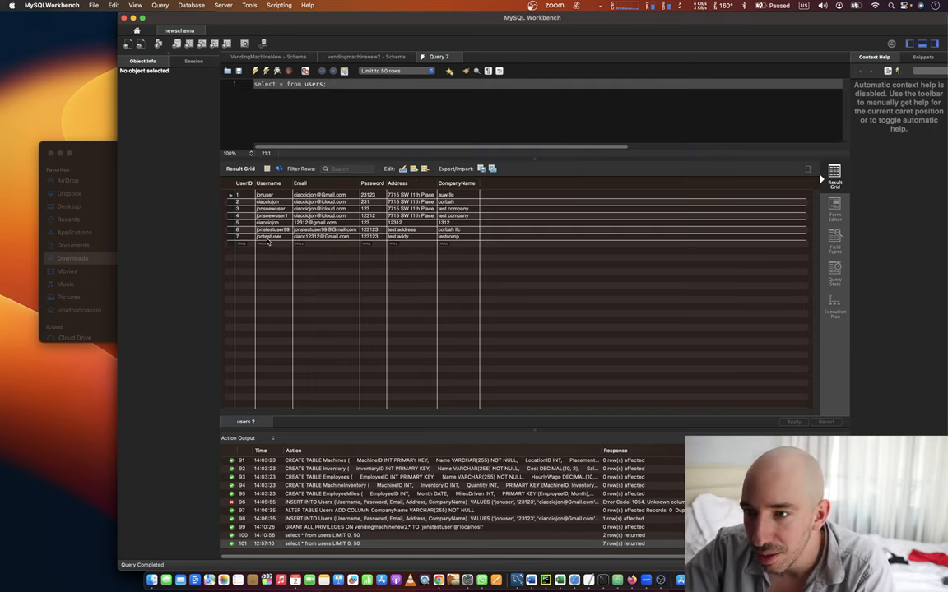